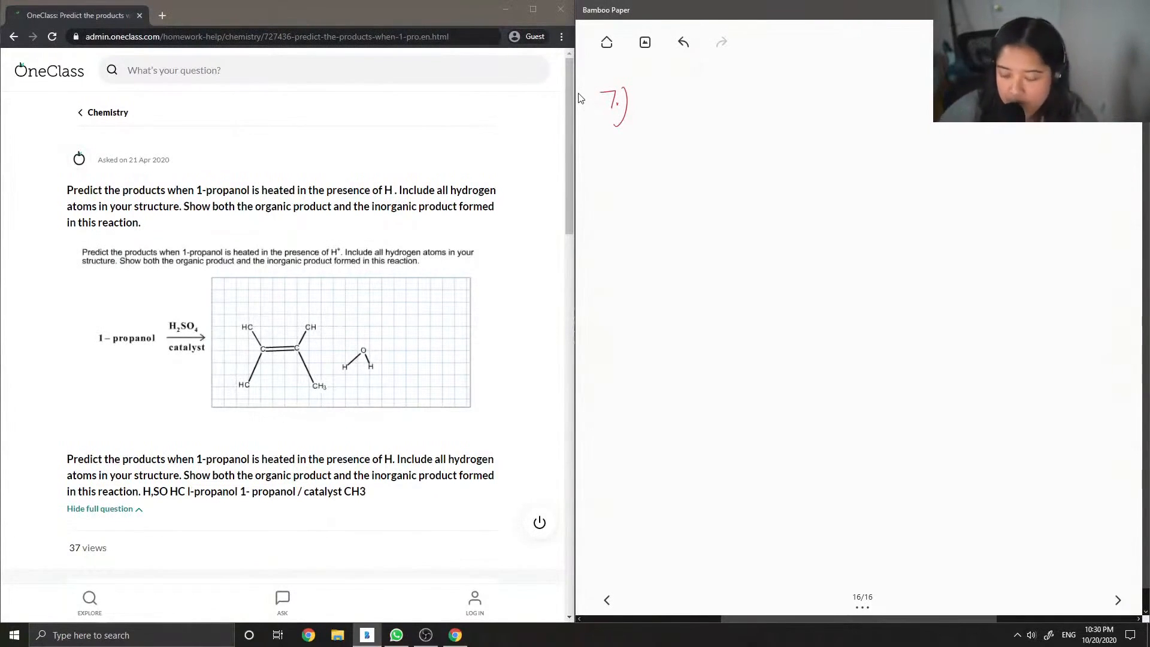
{"action": "mouse_move", "coordinate": [577, 160]}
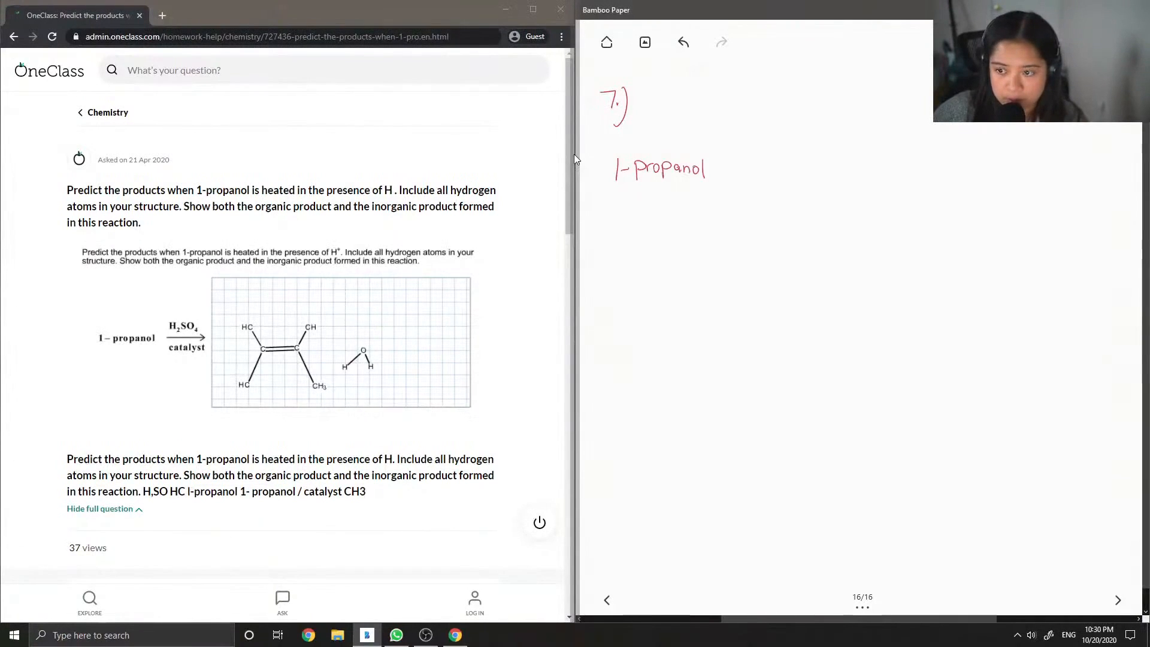
Step: Write 1-propanol with an H2SO4/catalyst reaction arrow and begin its structure
{"action": "left_click_drag", "start_coordinate": [722, 167], "coordinate": [781, 165]}
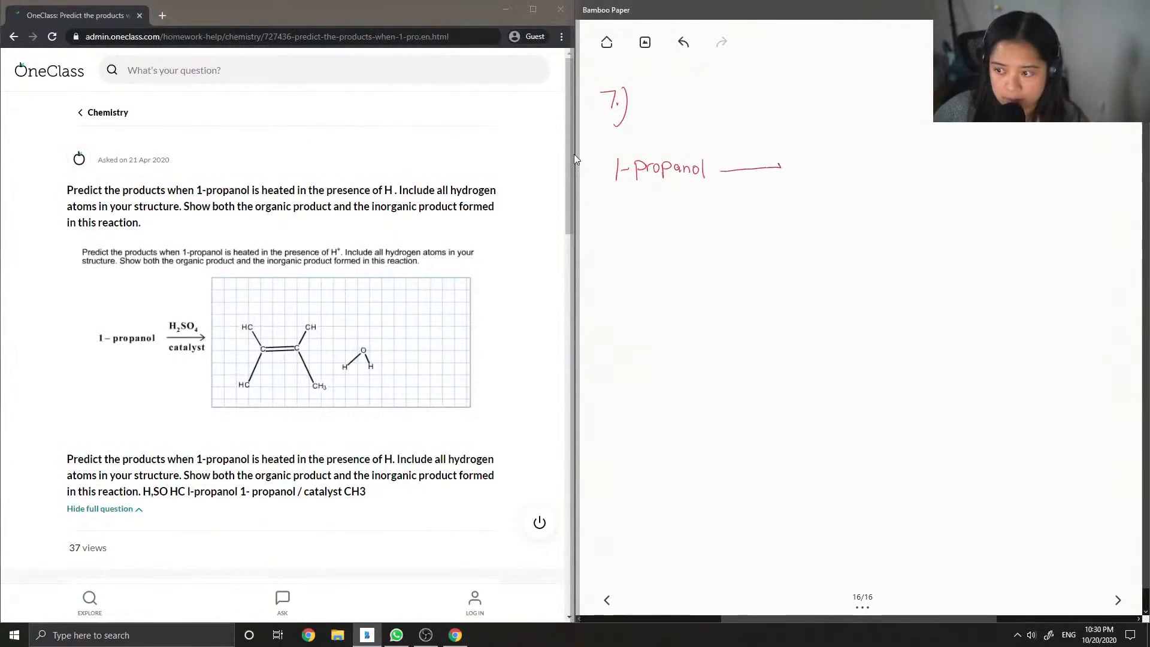
{"action": "type", "text": "H2"}
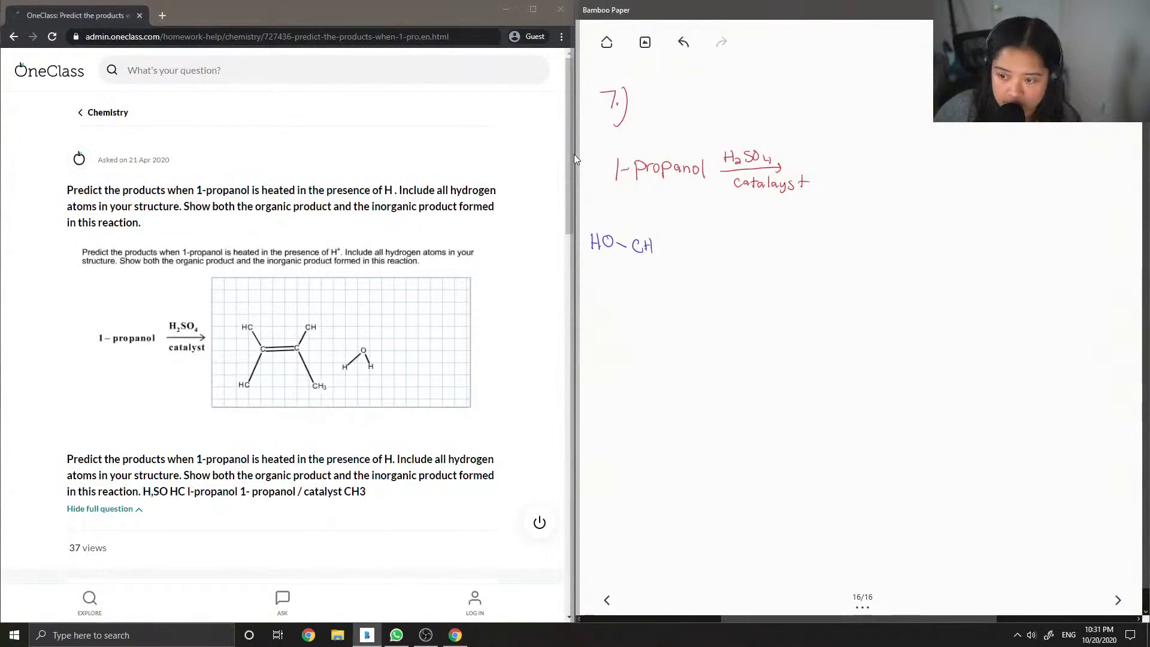
{"action": "type", "text": "2"}
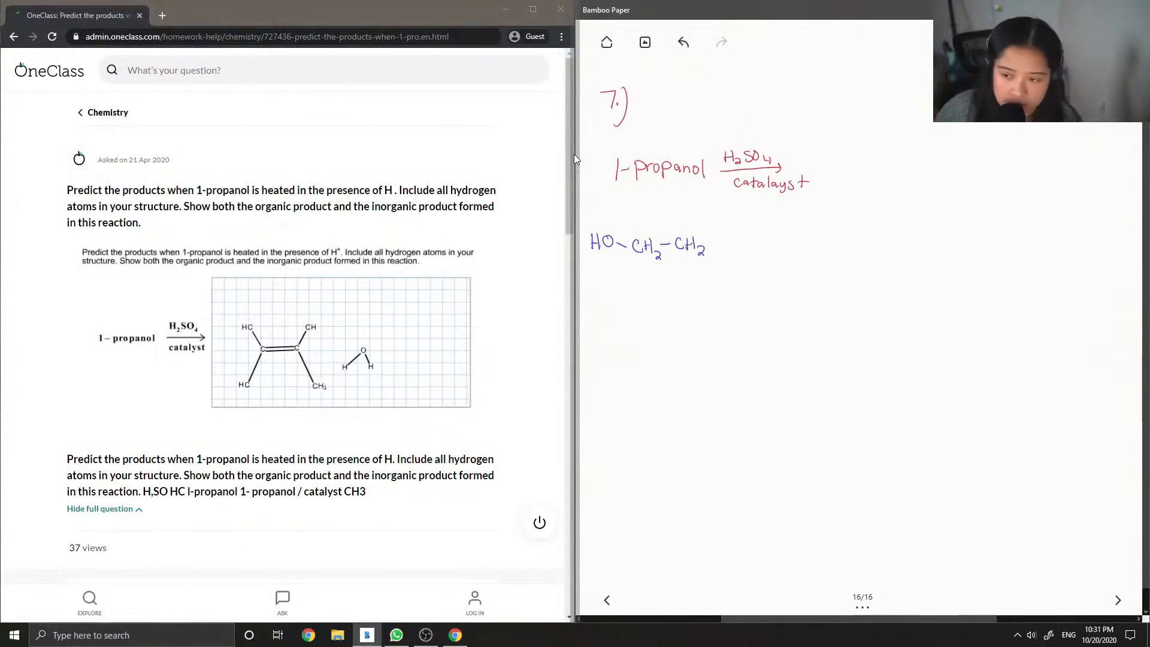
Step: Finish the HO-CH2-CH2-CH3 chain and add the reaction arrow after the CH3 group
{"action": "left_click_drag", "start_coordinate": [708, 242], "coordinate": [719, 242]}
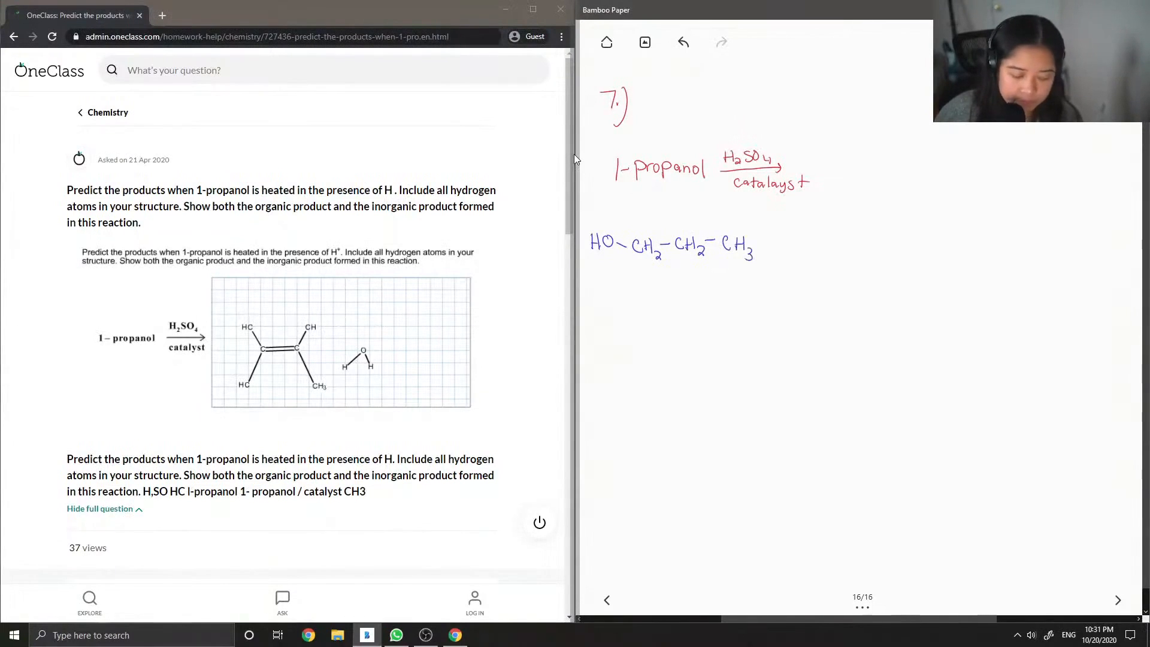
{"action": "left_click_drag", "start_coordinate": [771, 249], "coordinate": [799, 249]}
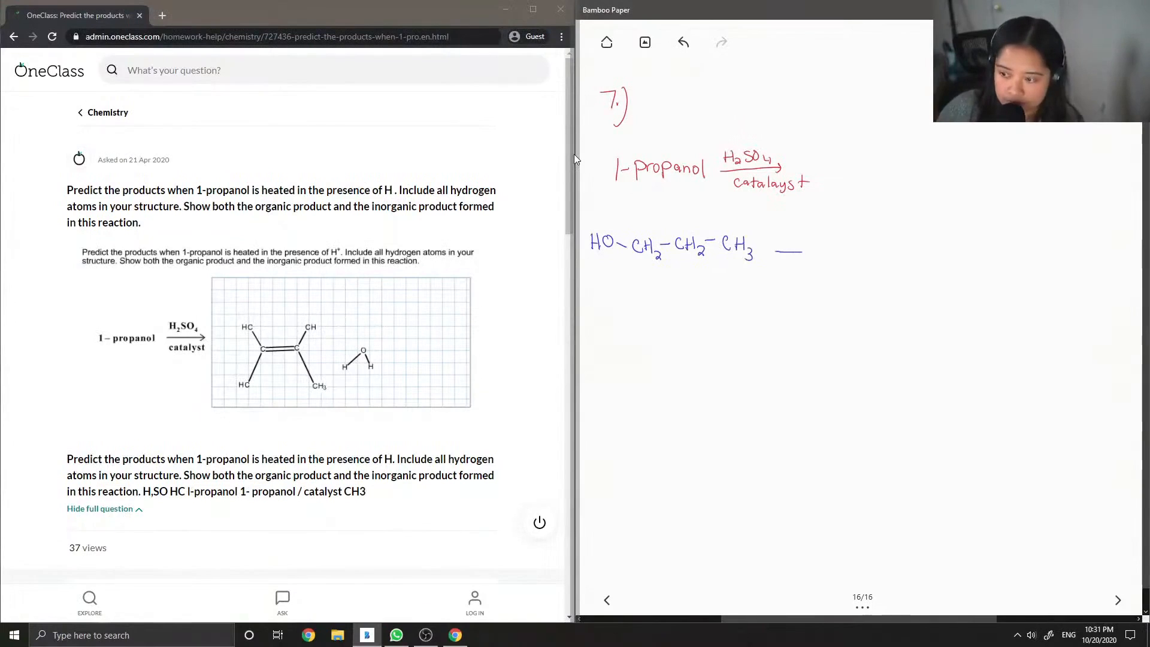
{"action": "left_click_drag", "start_coordinate": [767, 252], "coordinate": [815, 252]}
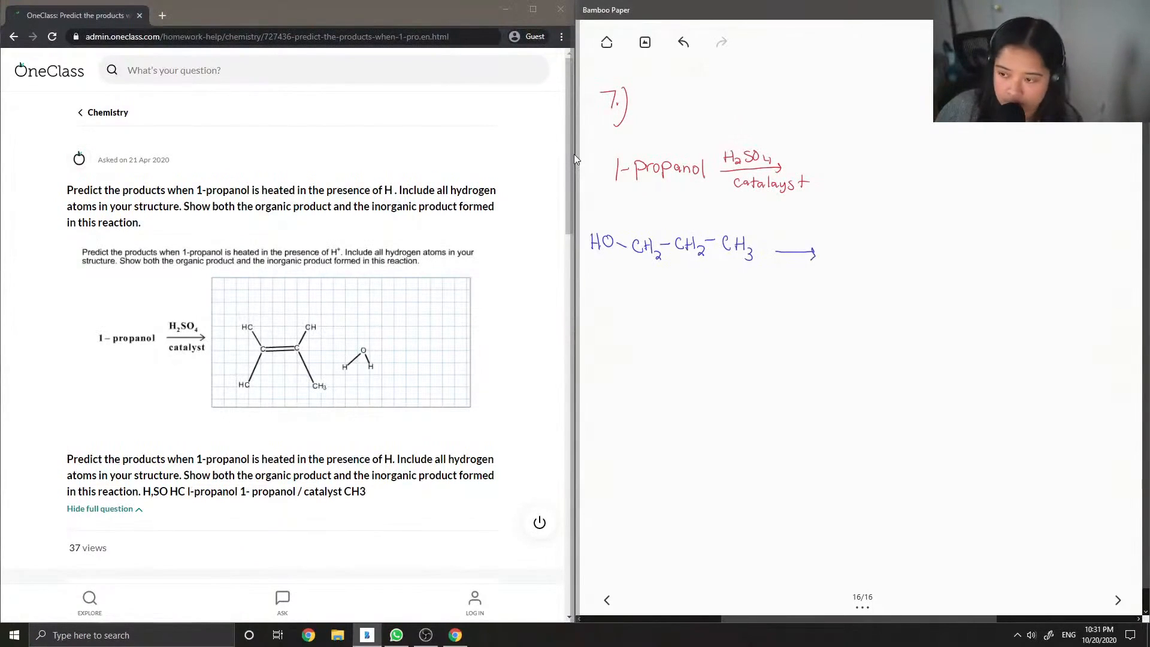
Step: Label the arrow H+/H2SO4 with heat and note 'elimination of OH w/ heat → forms double bond'
{"action": "type", "text": "H-"}
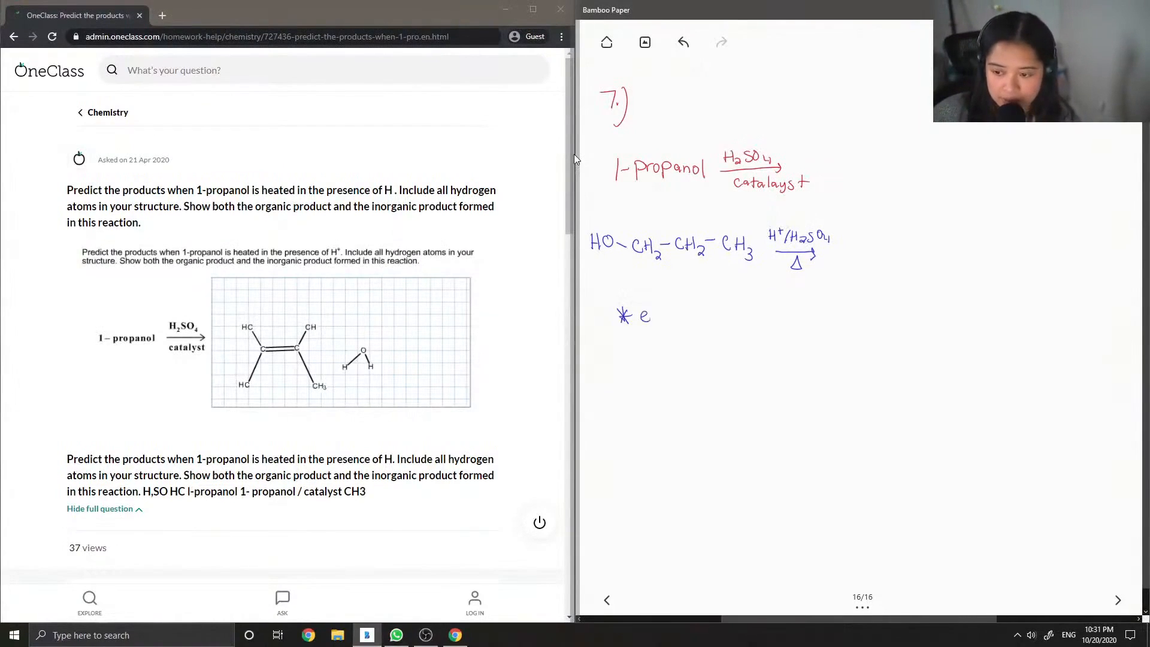
{"action": "type", "text": "limination of OH"}
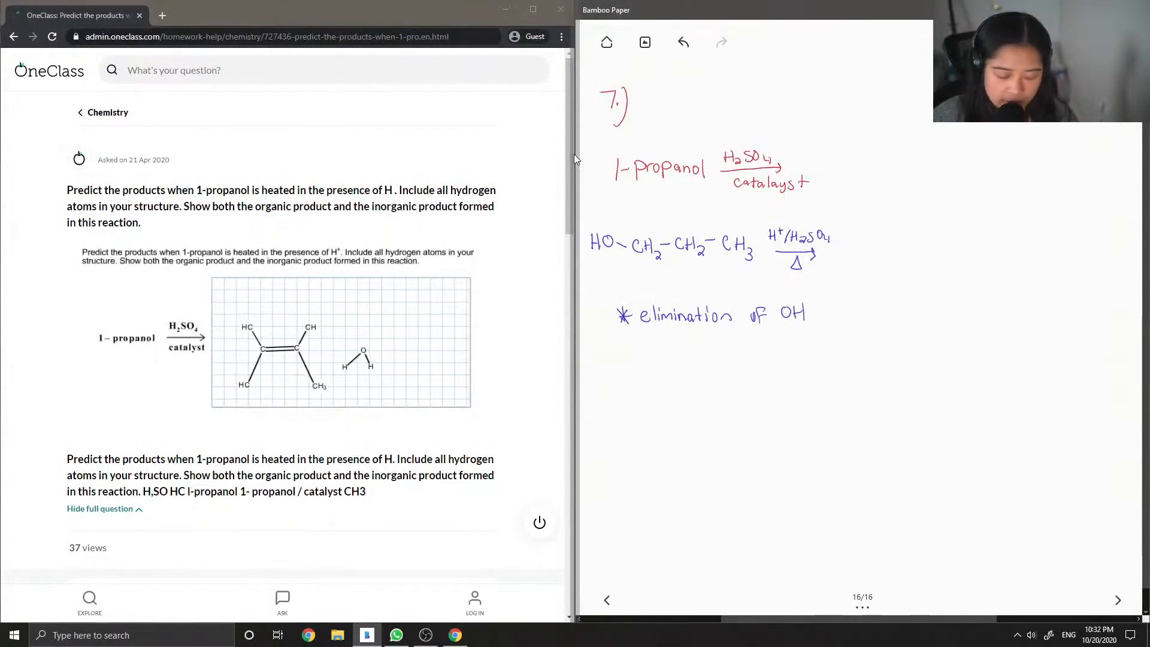
{"action": "type", "text": "w/ heat"}
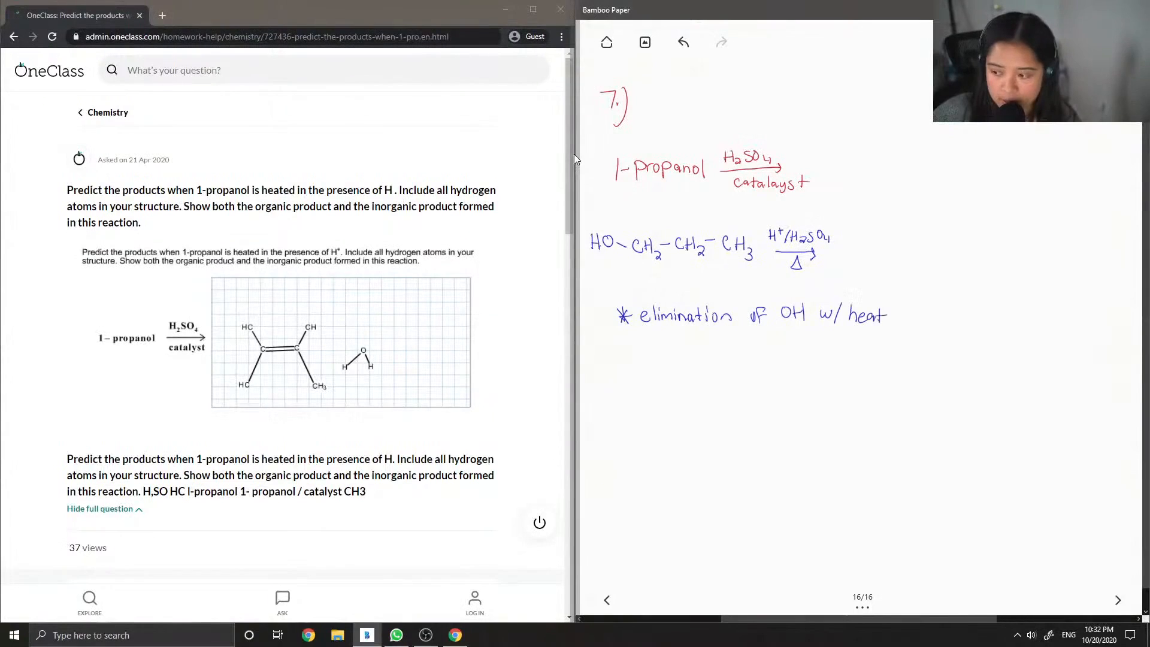
{"action": "left_click_drag", "start_coordinate": [716, 338], "coordinate": [756, 351]}
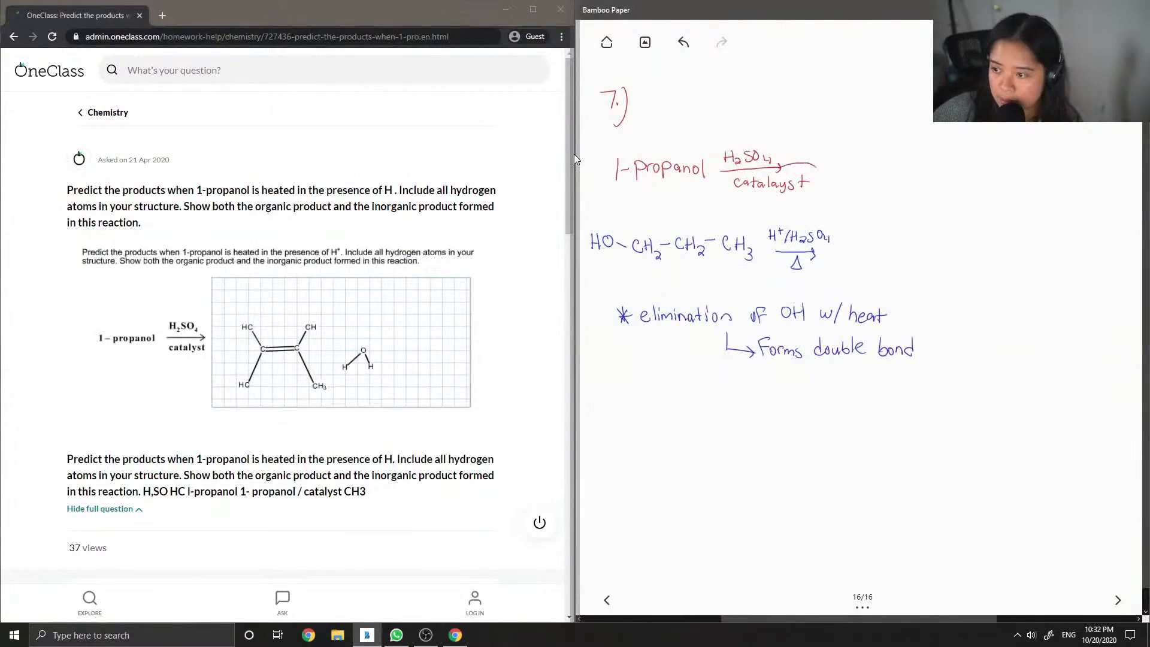
Step: Draw a red curved arrow from the catalyst to the product H2C=CH-CH3 + H2O, labelled Prop-1-ene
{"action": "left_click_drag", "start_coordinate": [815, 161], "coordinate": [847, 220]}
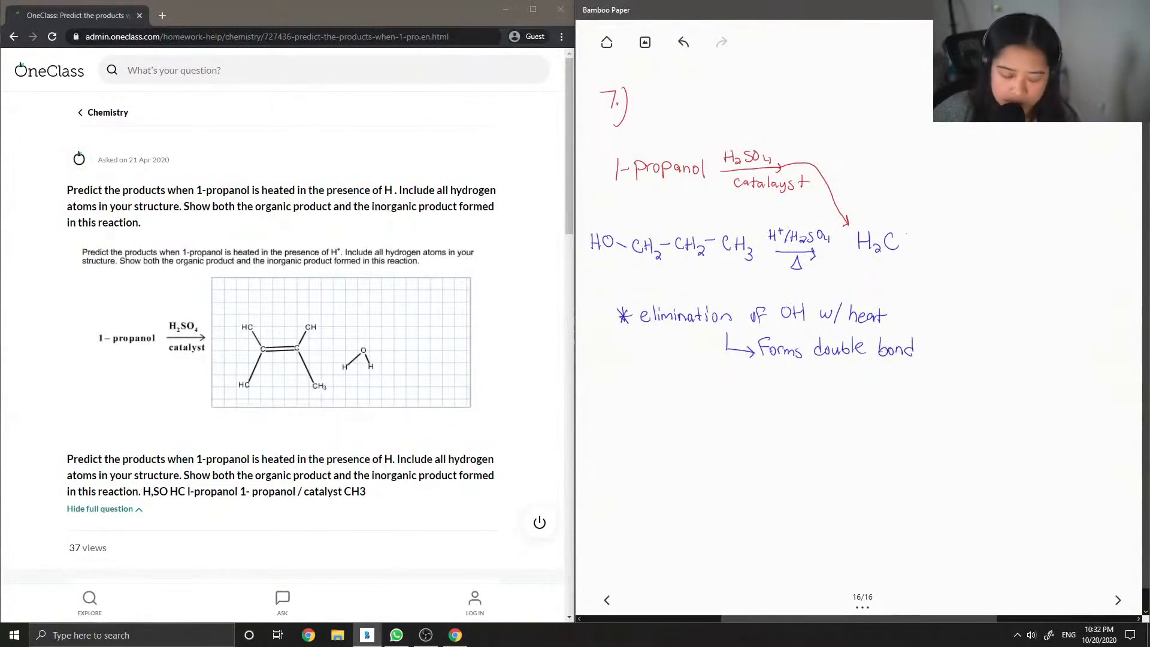
{"action": "left_click_drag", "start_coordinate": [906, 235], "coordinate": [928, 245]}
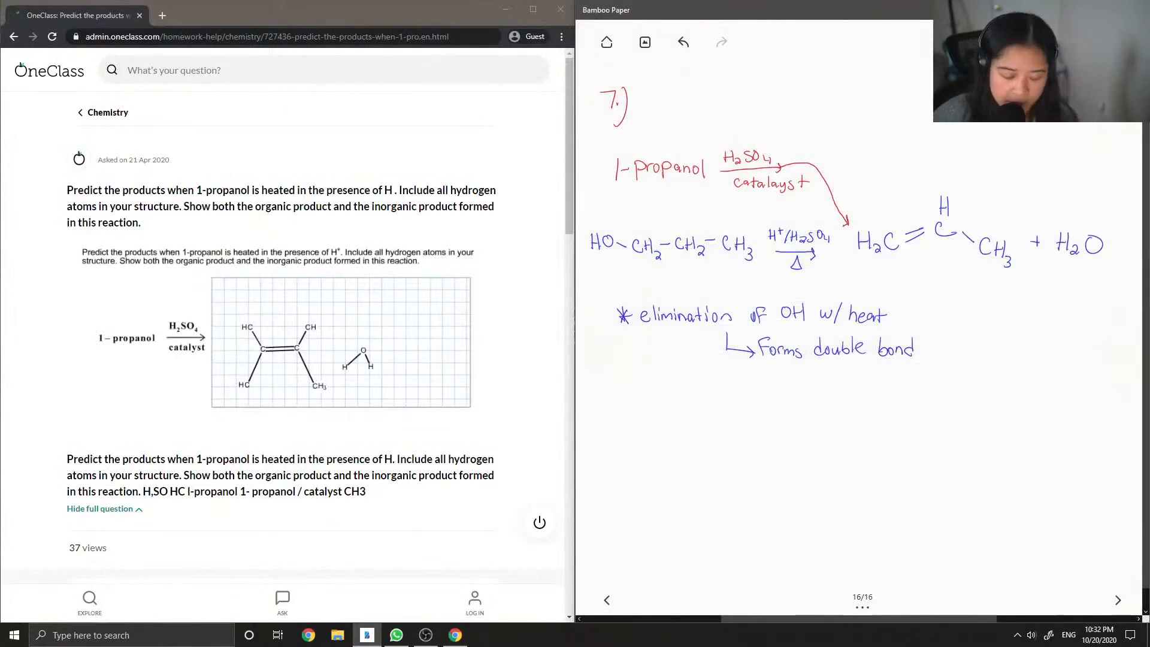
{"action": "type", "text": "Prop-1-ene"}
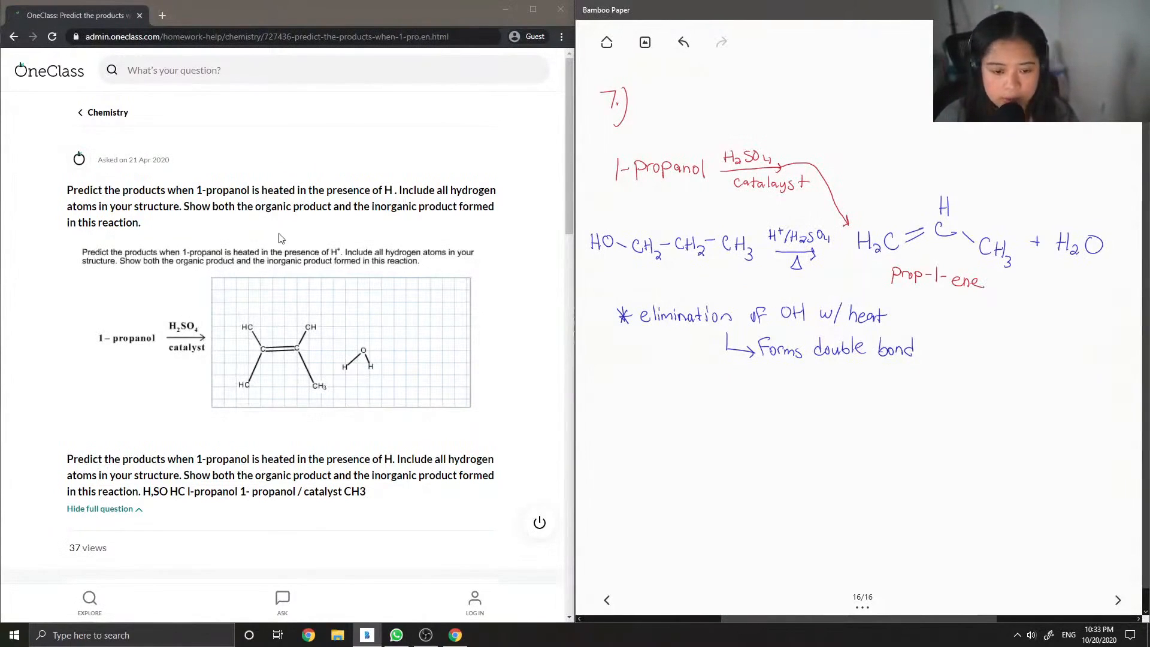
{"action": "scroll", "scroll_direction": "down", "scroll_amount": 3}
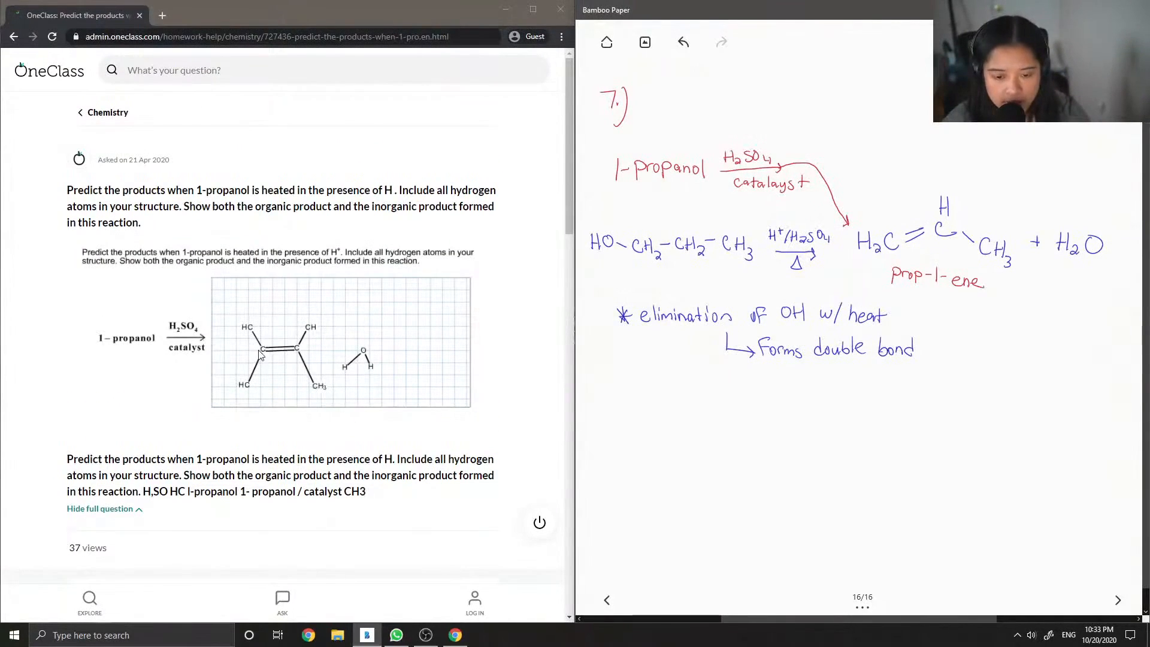
{"action": "mouse_move", "coordinate": [391, 386]}
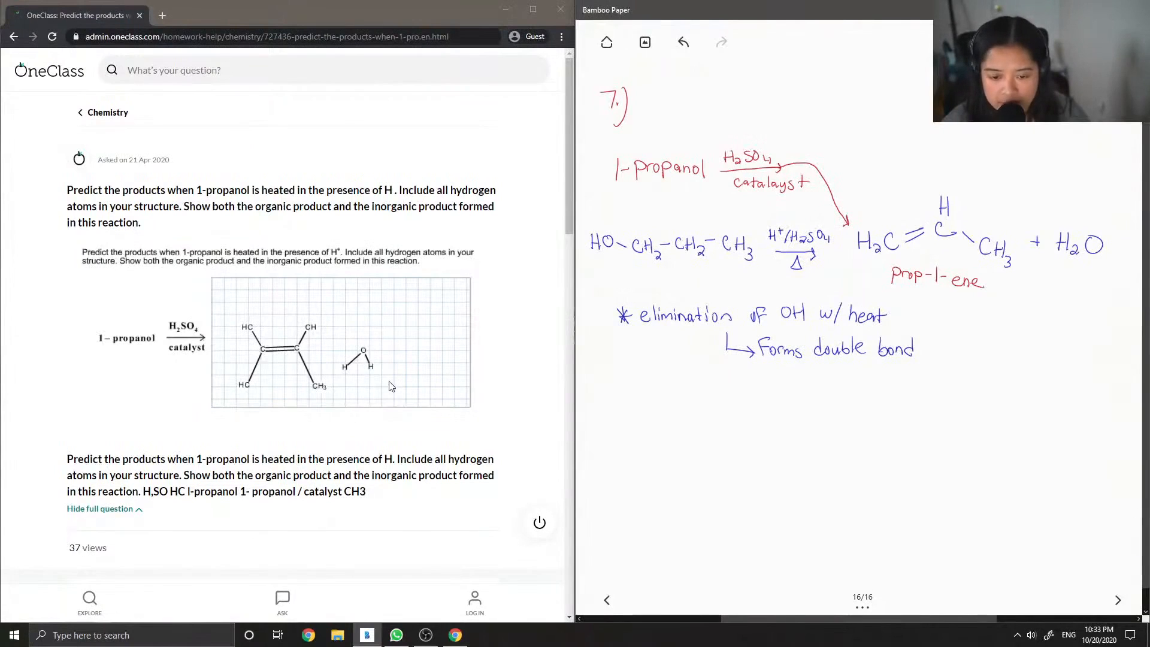
{"action": "mouse_move", "coordinate": [252, 391]}
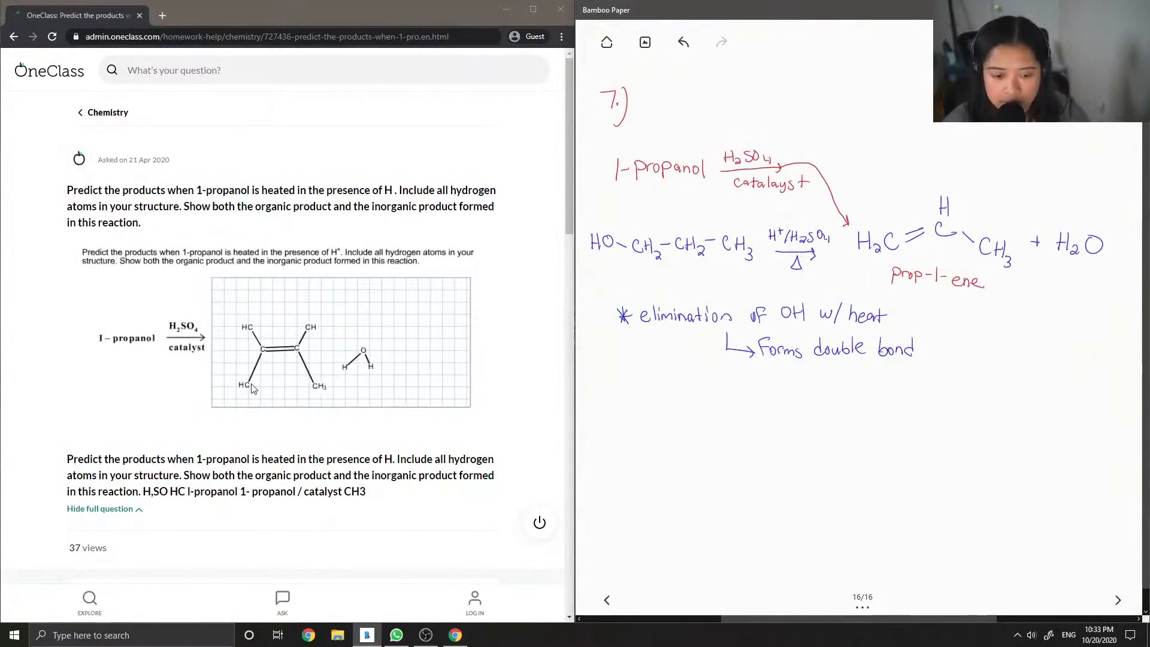
{"action": "mouse_move", "coordinate": [262, 331]}
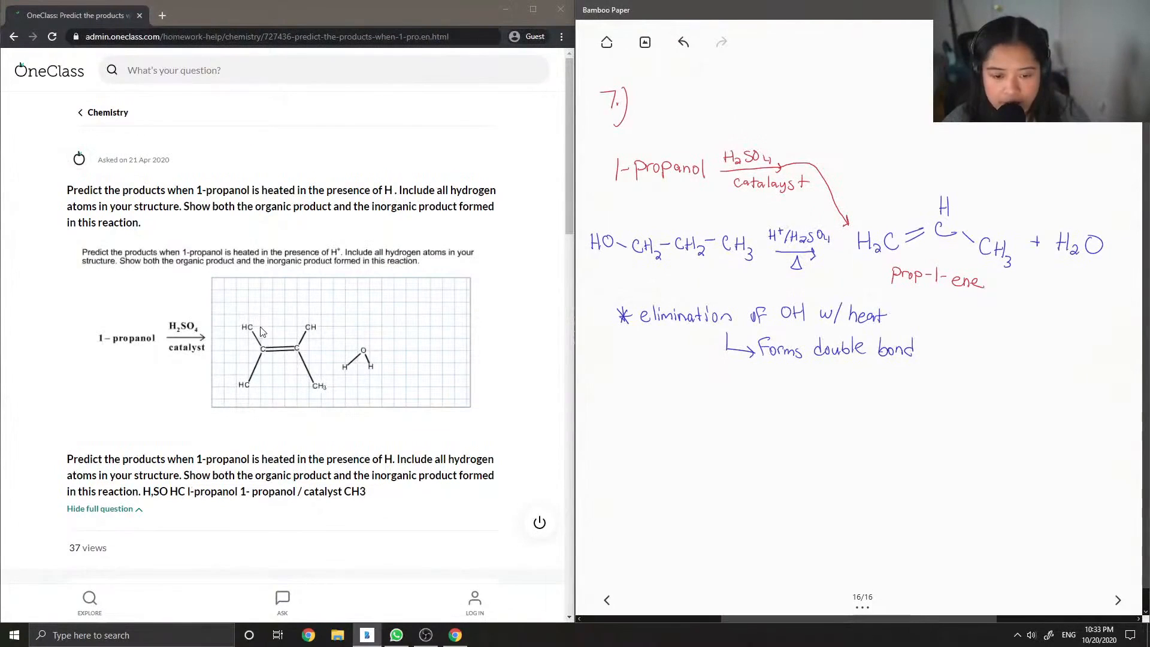
{"action": "mouse_move", "coordinate": [363, 377]}
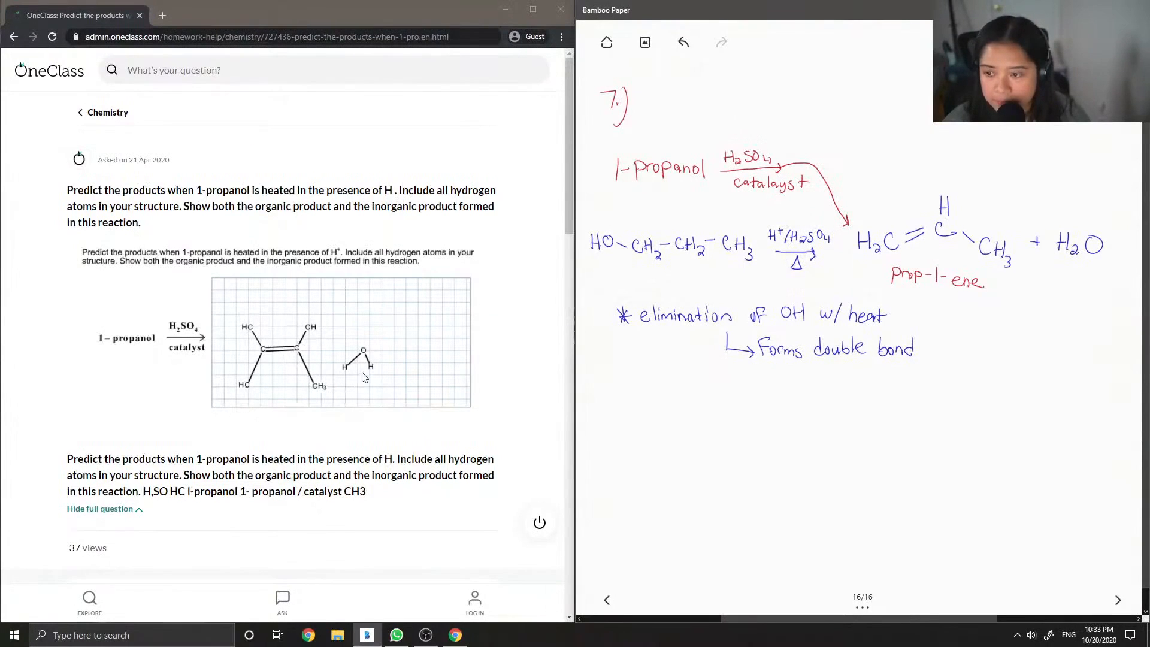
{"action": "scroll", "scroll_direction": "down", "scroll_amount": 3}
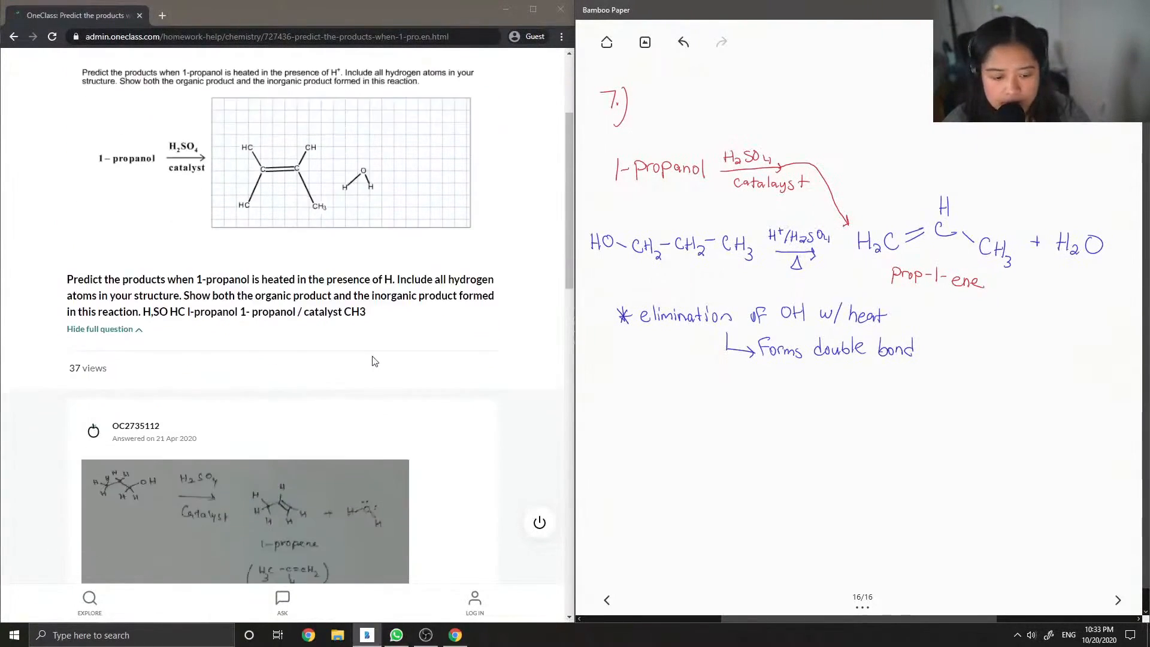
{"action": "scroll", "scroll_direction": "down", "scroll_amount": 3}
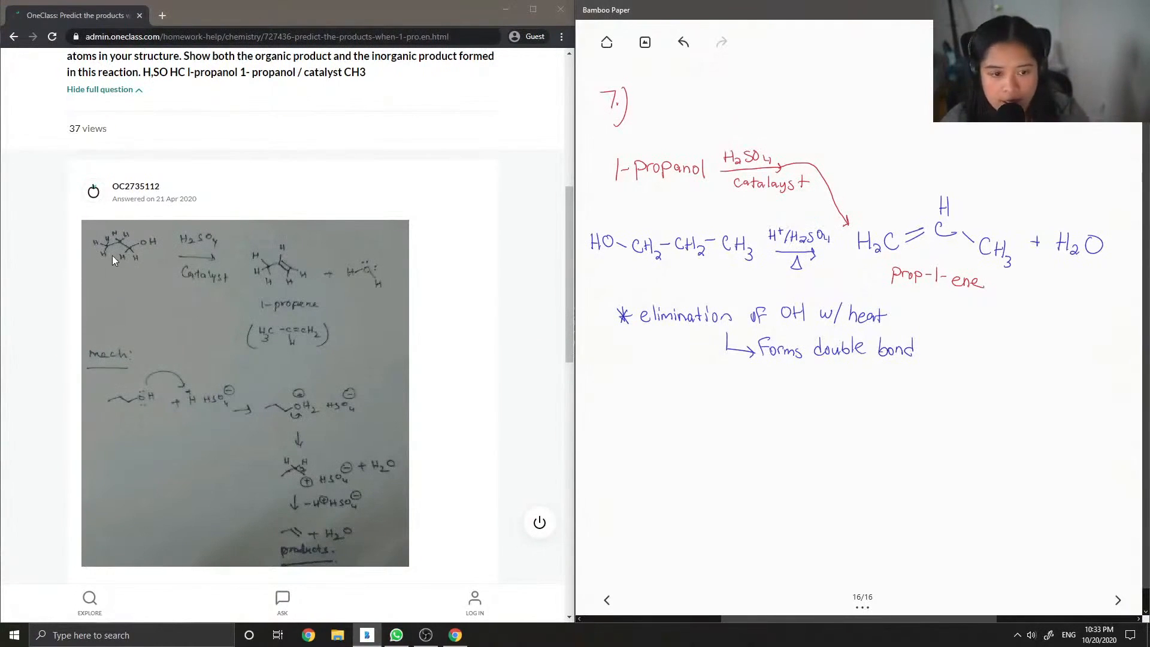
{"action": "mouse_move", "coordinate": [230, 262]}
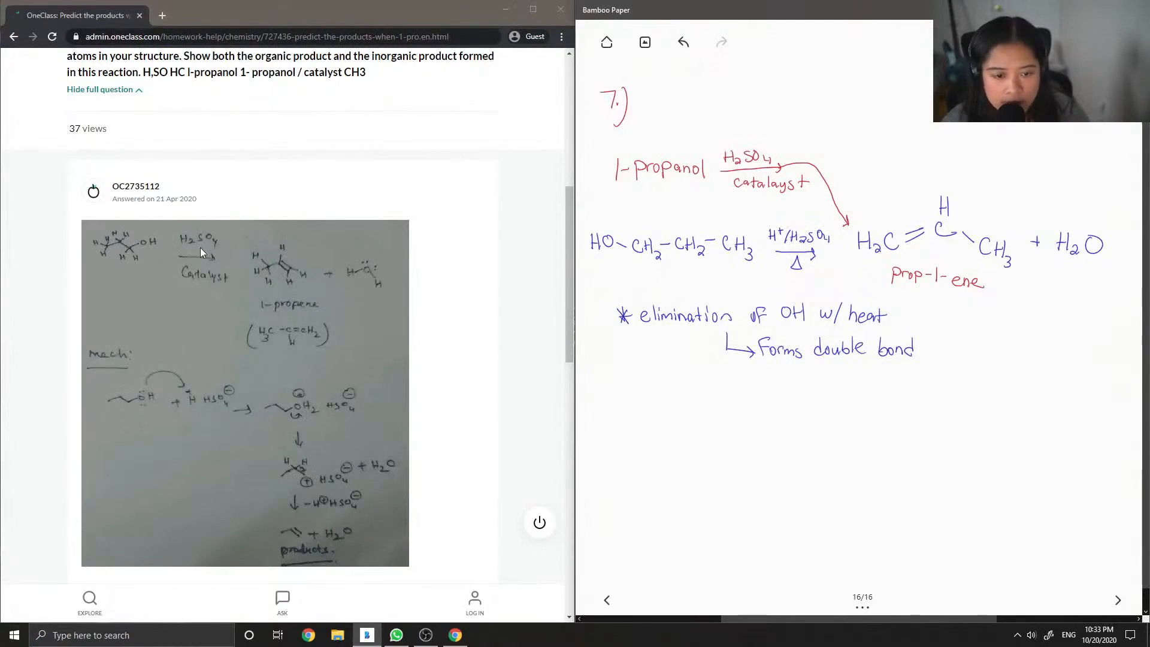
{"action": "mouse_move", "coordinate": [283, 293]}
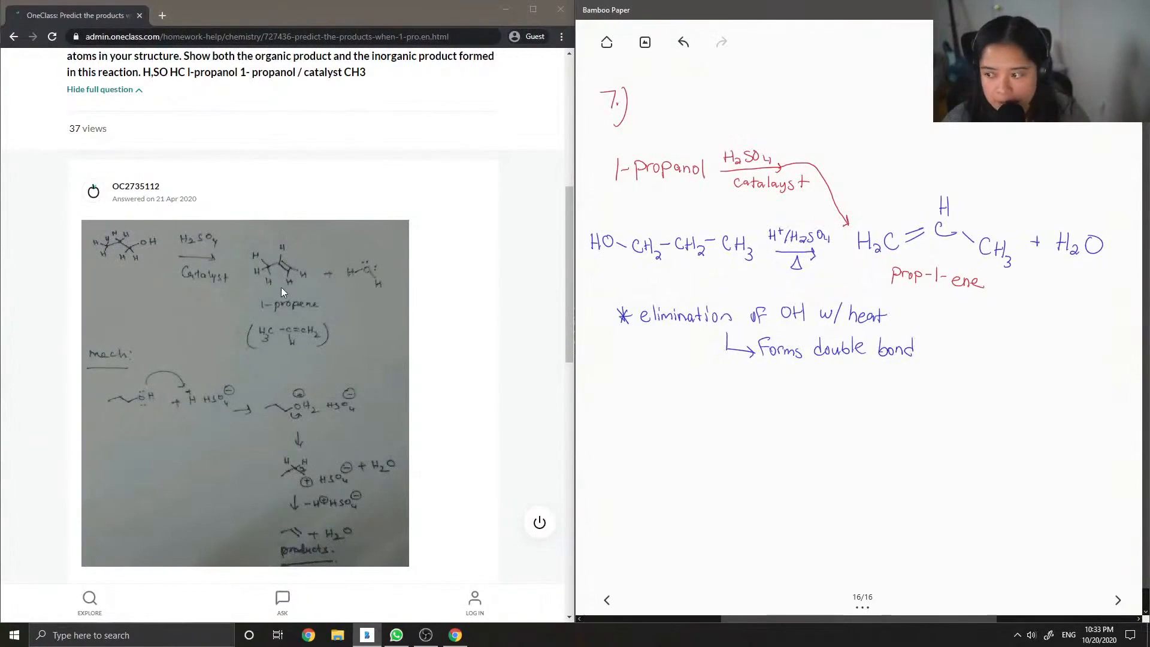
{"action": "mouse_move", "coordinate": [340, 298]}
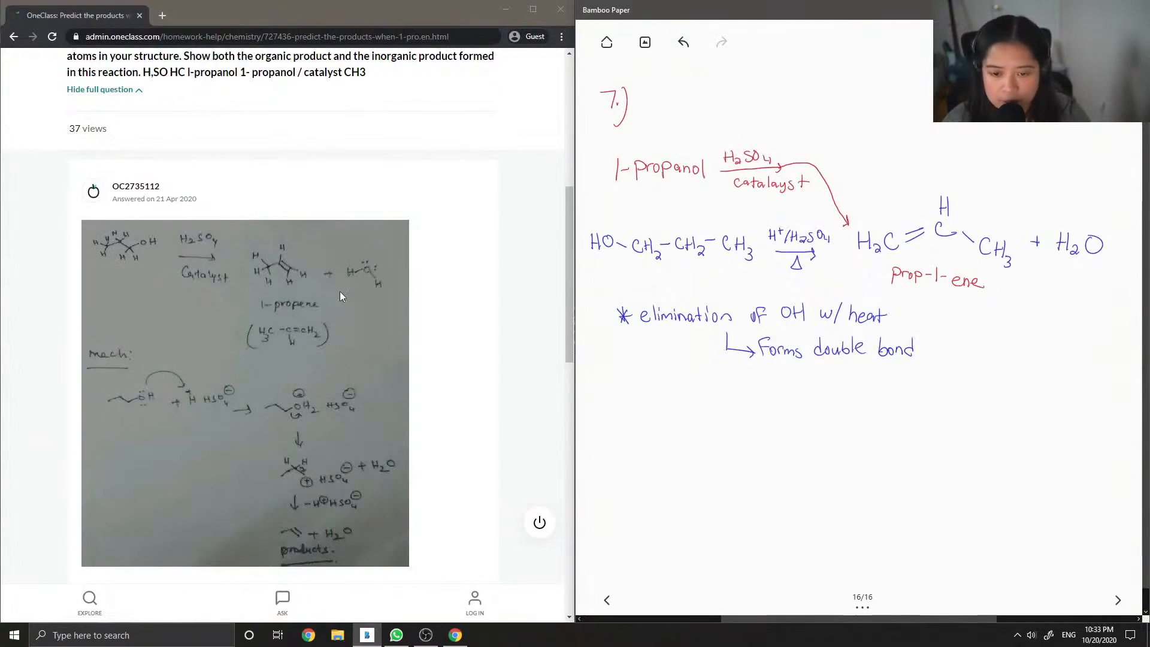
{"action": "mouse_move", "coordinate": [367, 280]}
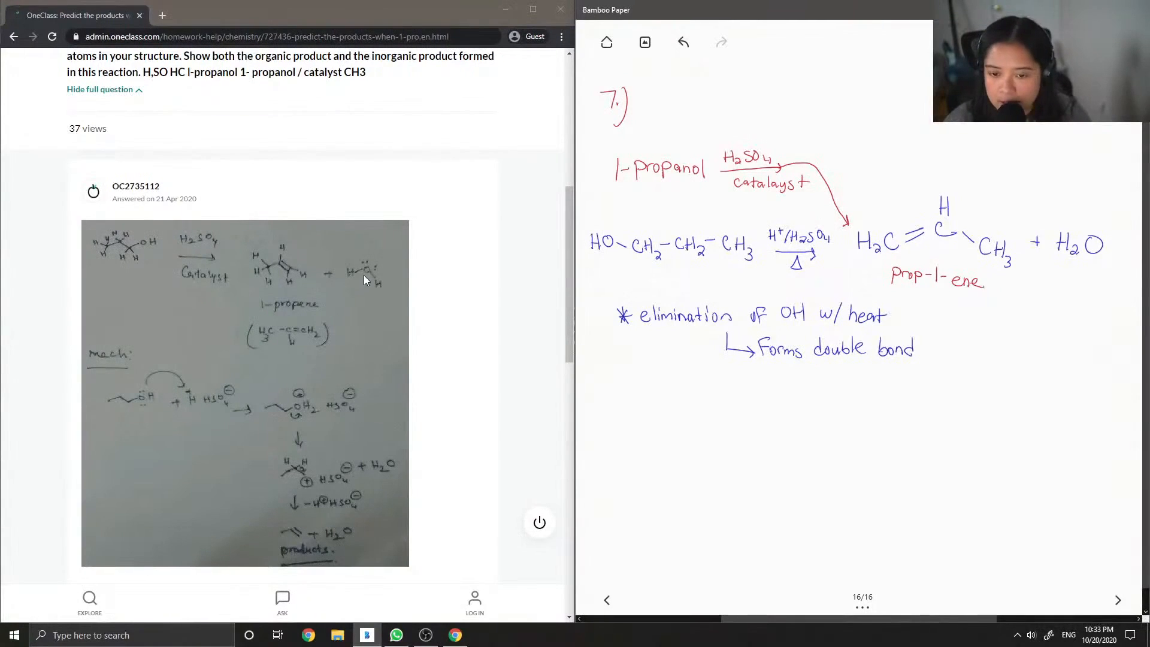
{"action": "mouse_move", "coordinate": [243, 340]}
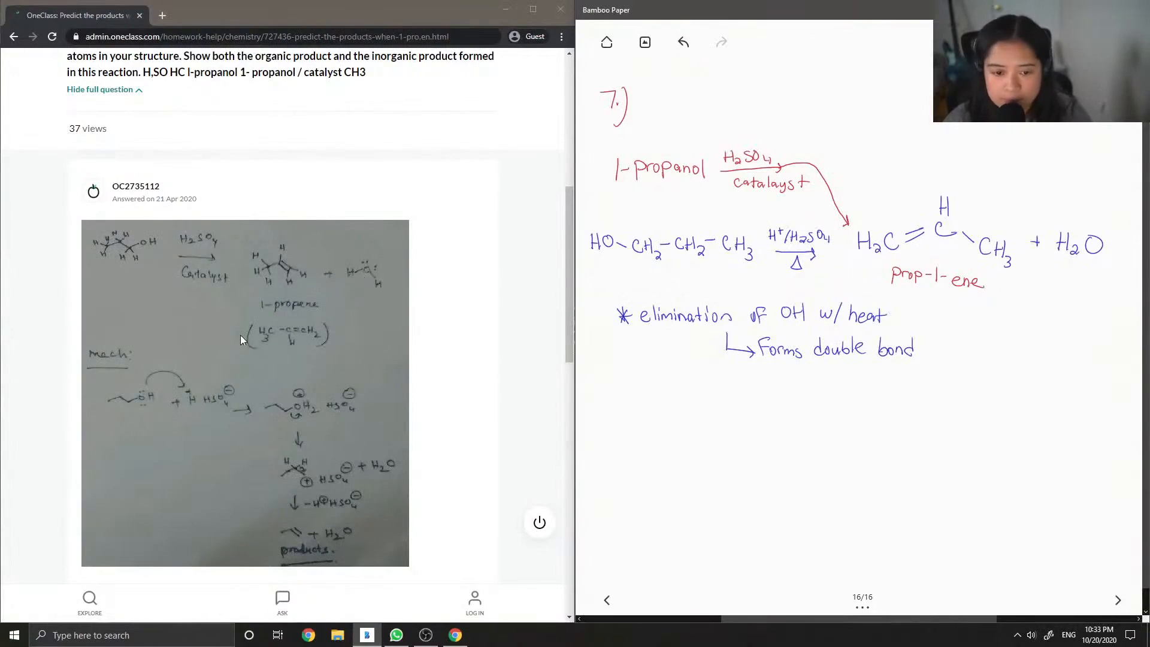
{"action": "mouse_move", "coordinate": [149, 414]}
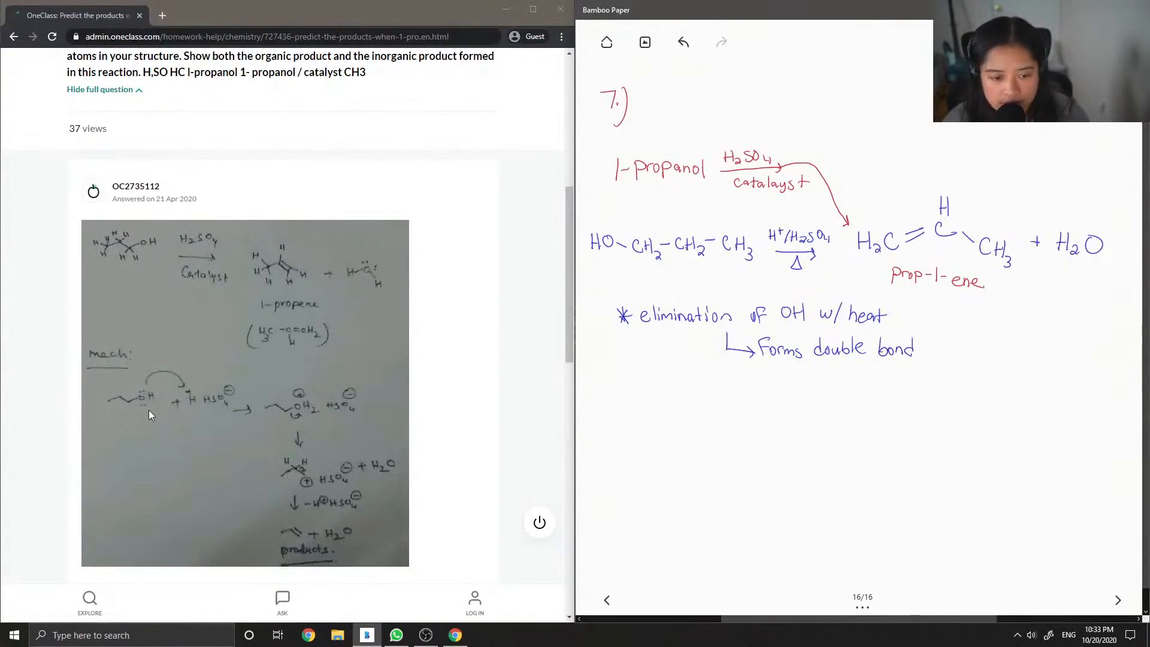
{"action": "mouse_move", "coordinate": [149, 403]}
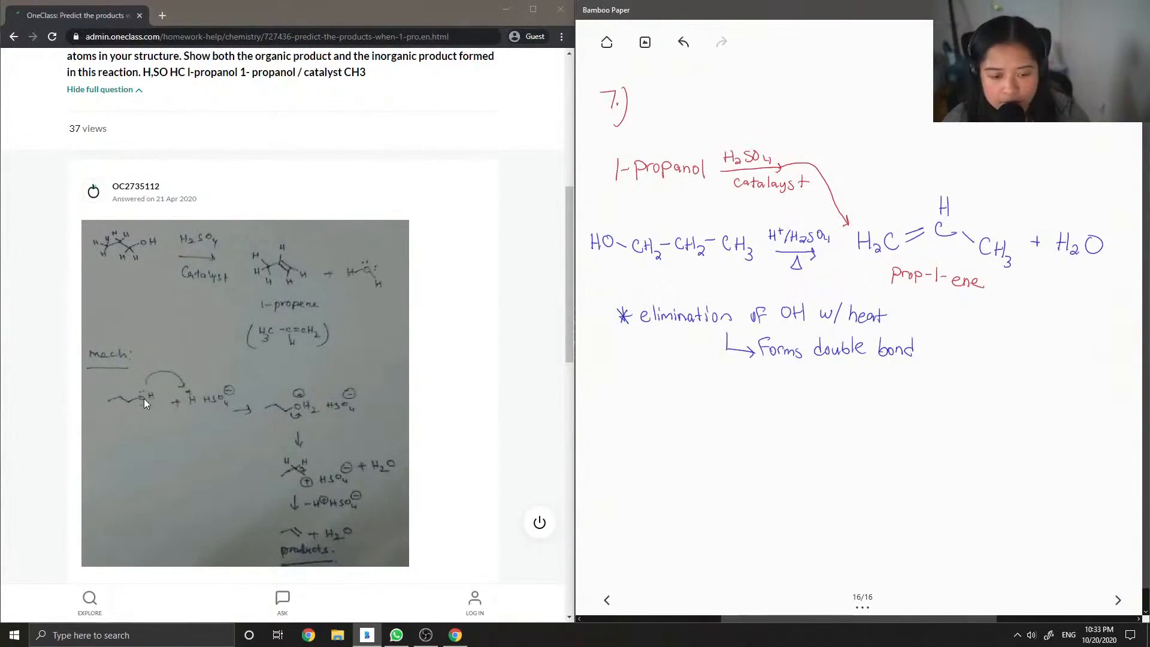
{"action": "mouse_move", "coordinate": [187, 375]}
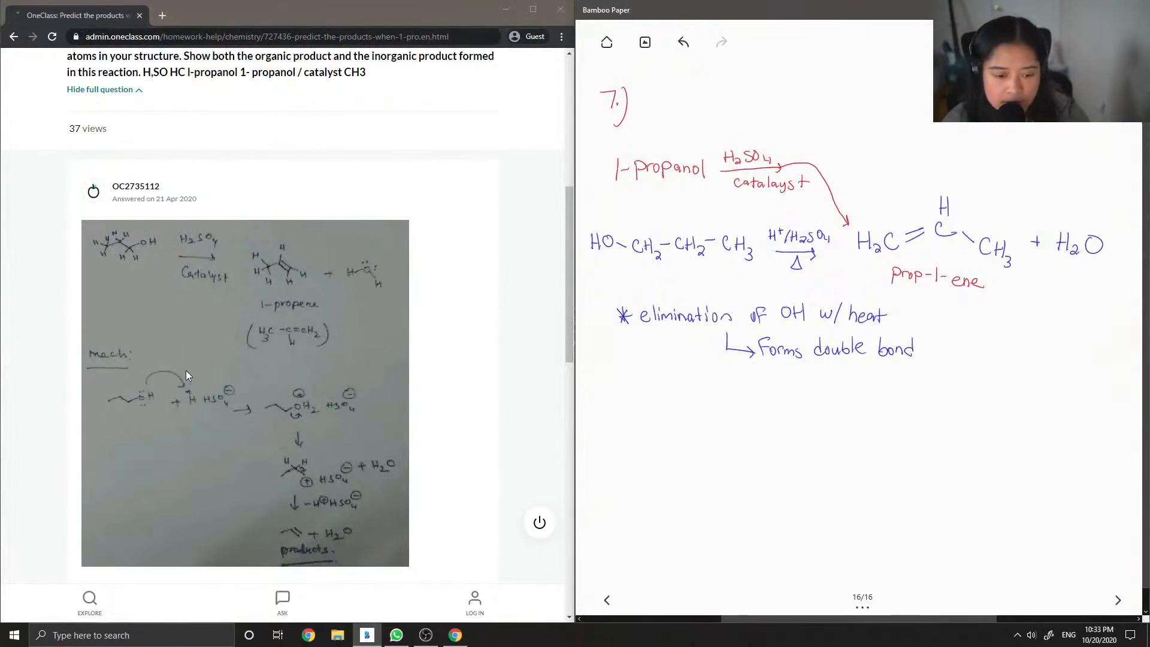
{"action": "mouse_move", "coordinate": [199, 410]}
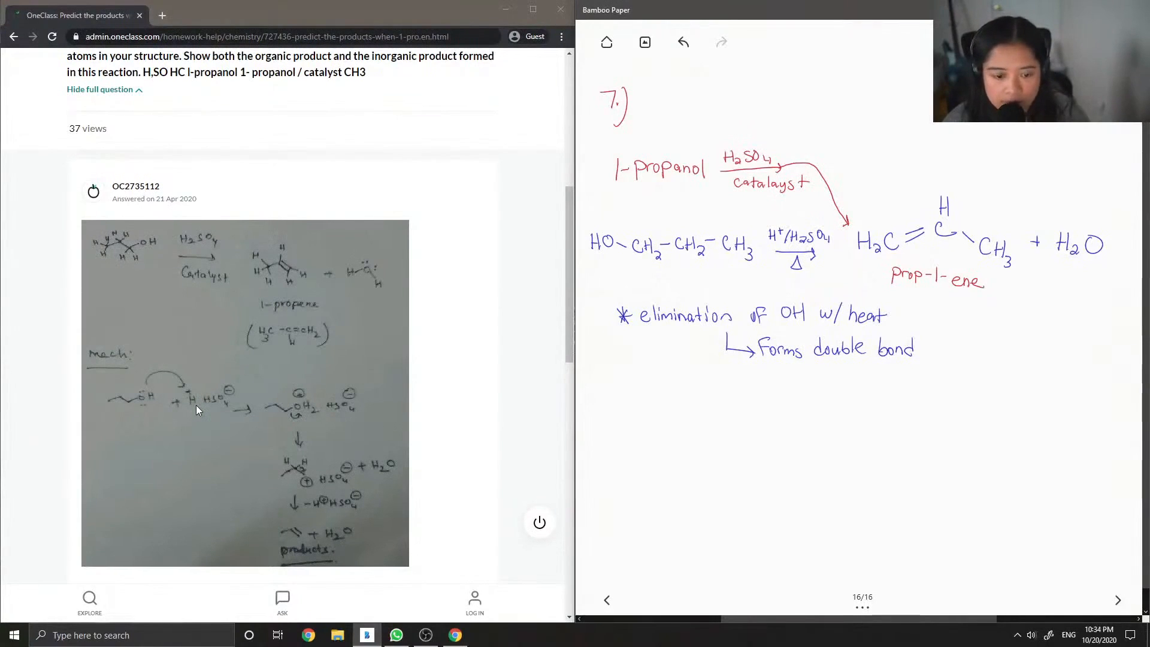
{"action": "mouse_move", "coordinate": [303, 424]}
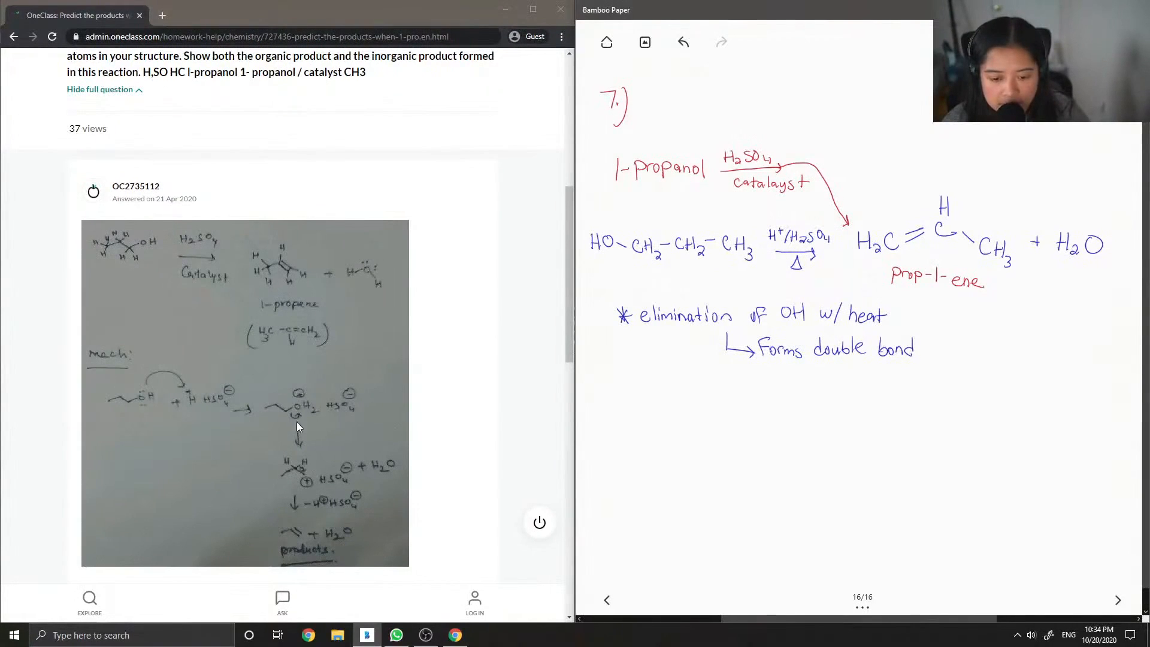
{"action": "mouse_move", "coordinate": [303, 425]}
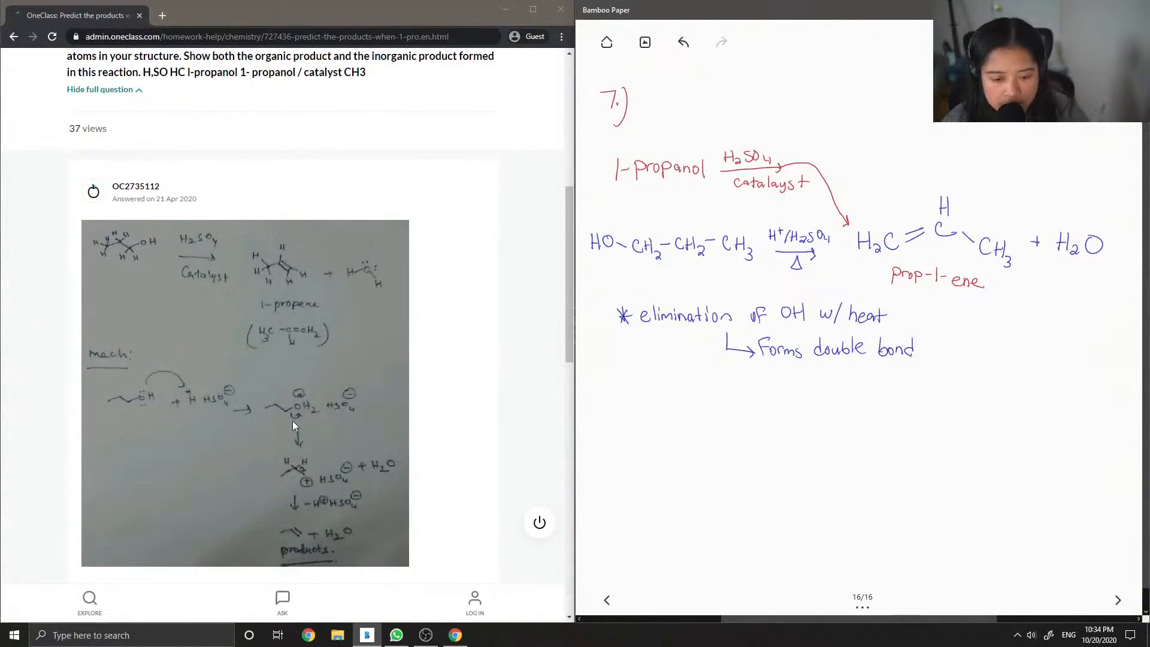
{"action": "mouse_move", "coordinate": [357, 405]}
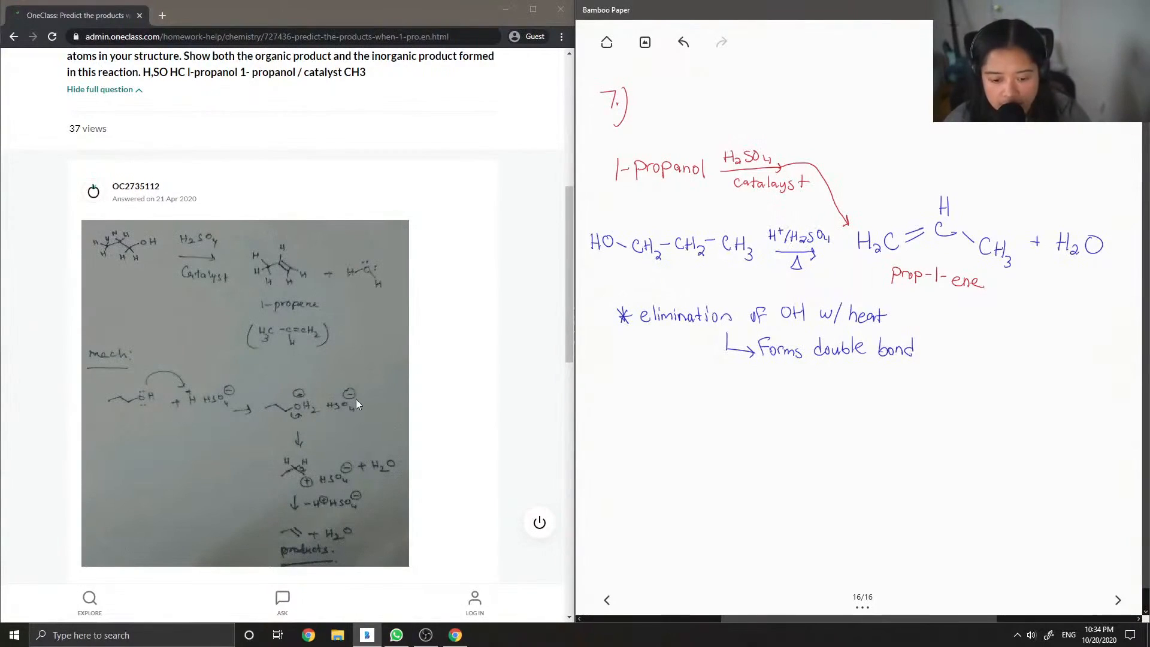
{"action": "mouse_move", "coordinate": [314, 424]}
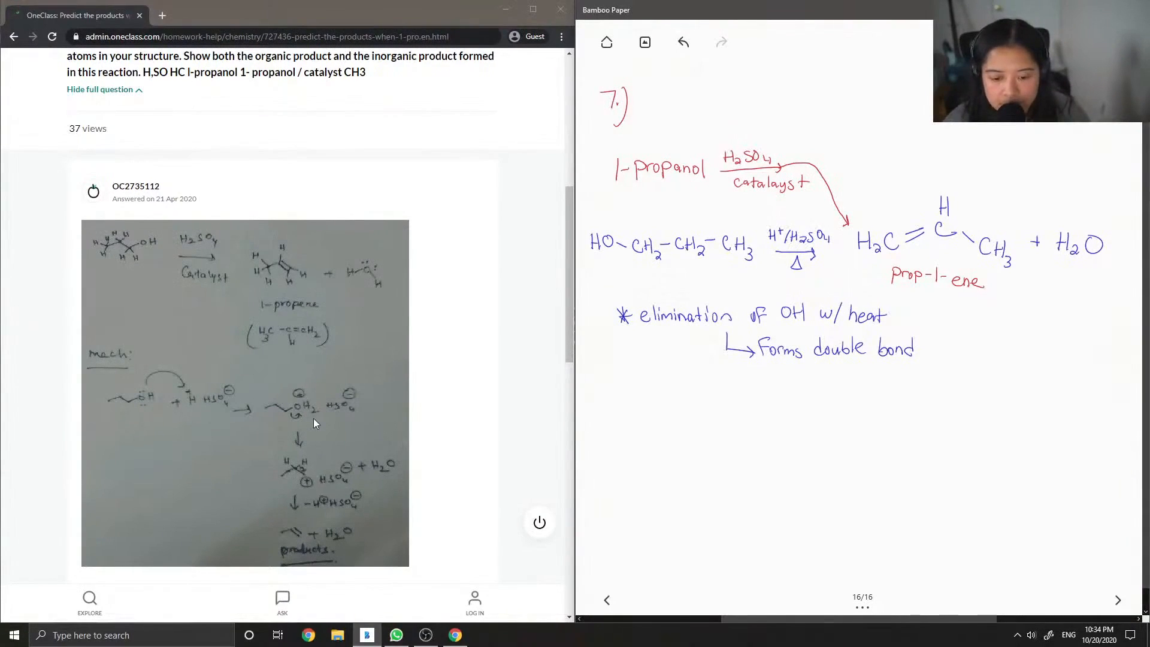
{"action": "mouse_move", "coordinate": [304, 465]}
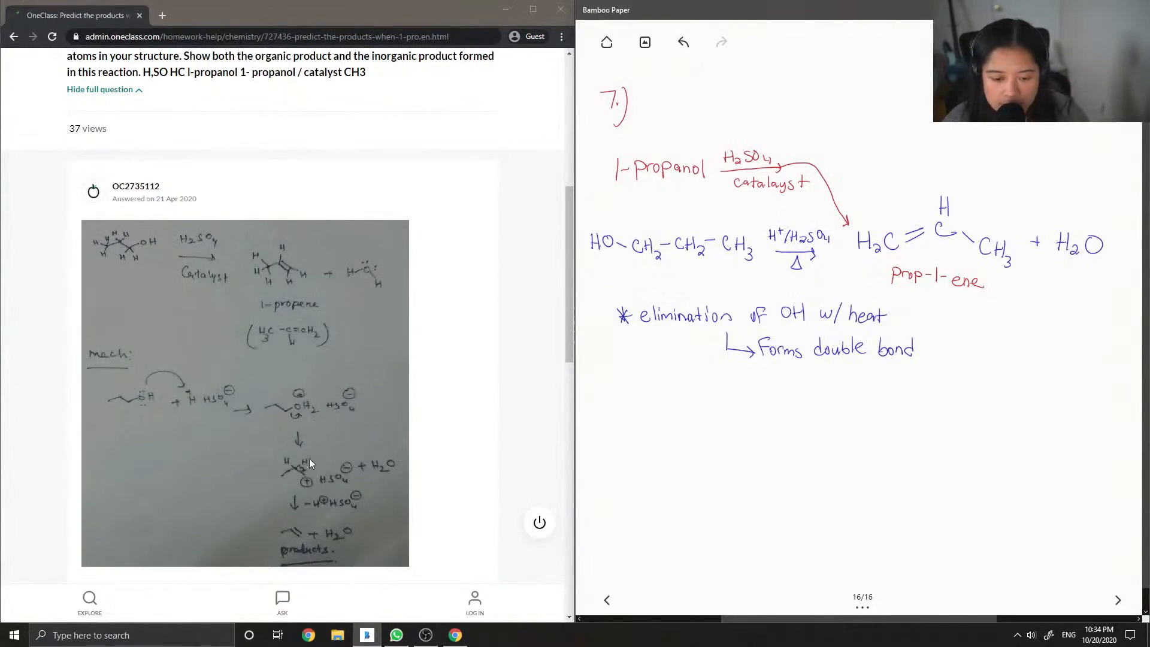
{"action": "mouse_move", "coordinate": [302, 475]}
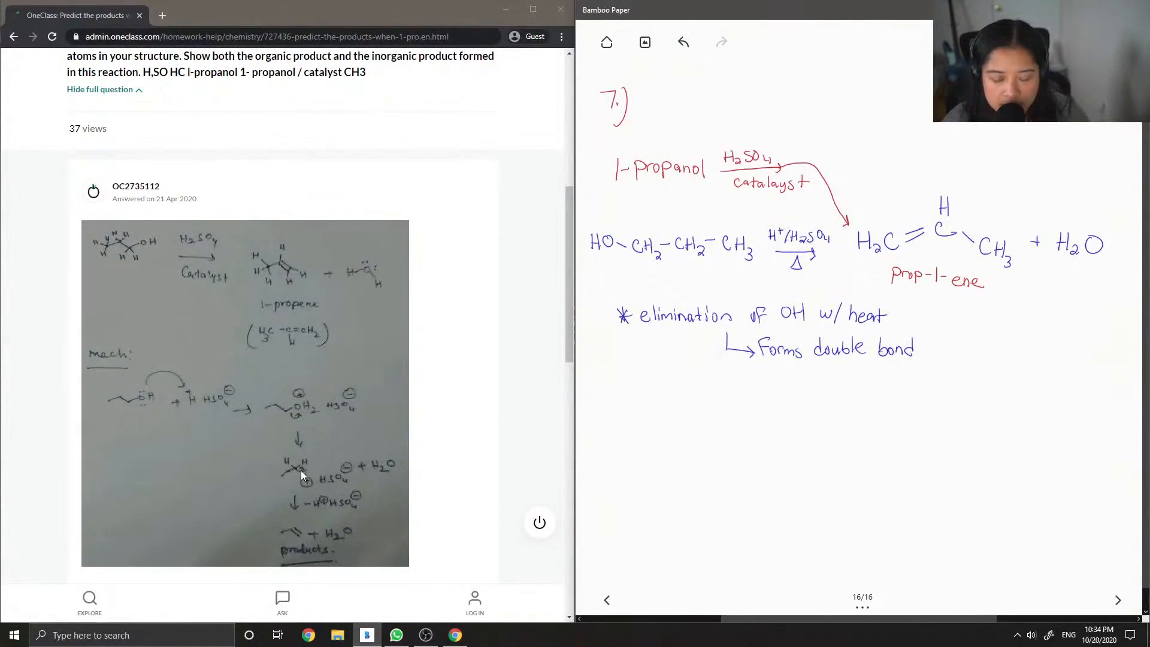
{"action": "mouse_move", "coordinate": [281, 480]}
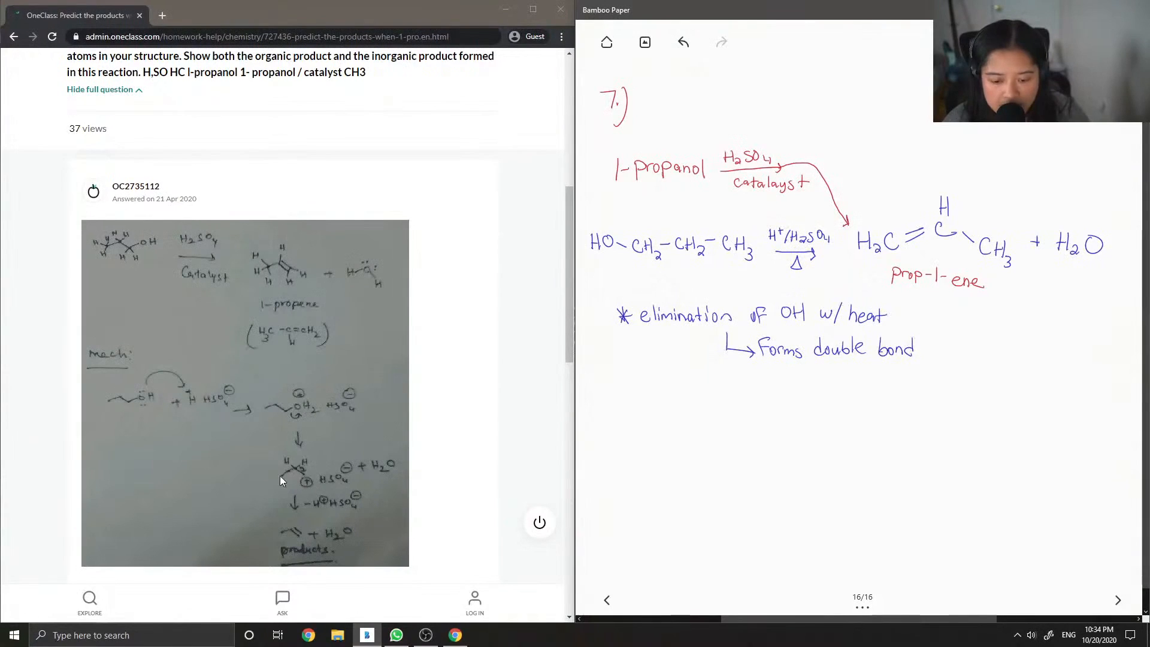
{"action": "mouse_move", "coordinate": [286, 523]}
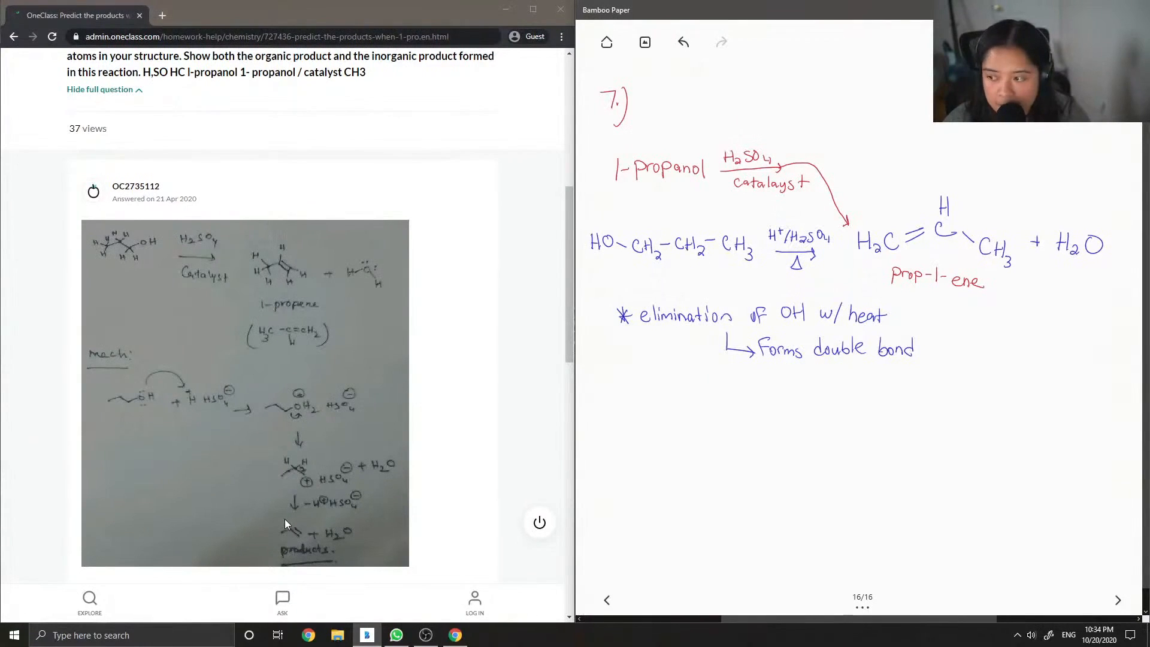
{"action": "mouse_move", "coordinate": [303, 500]}
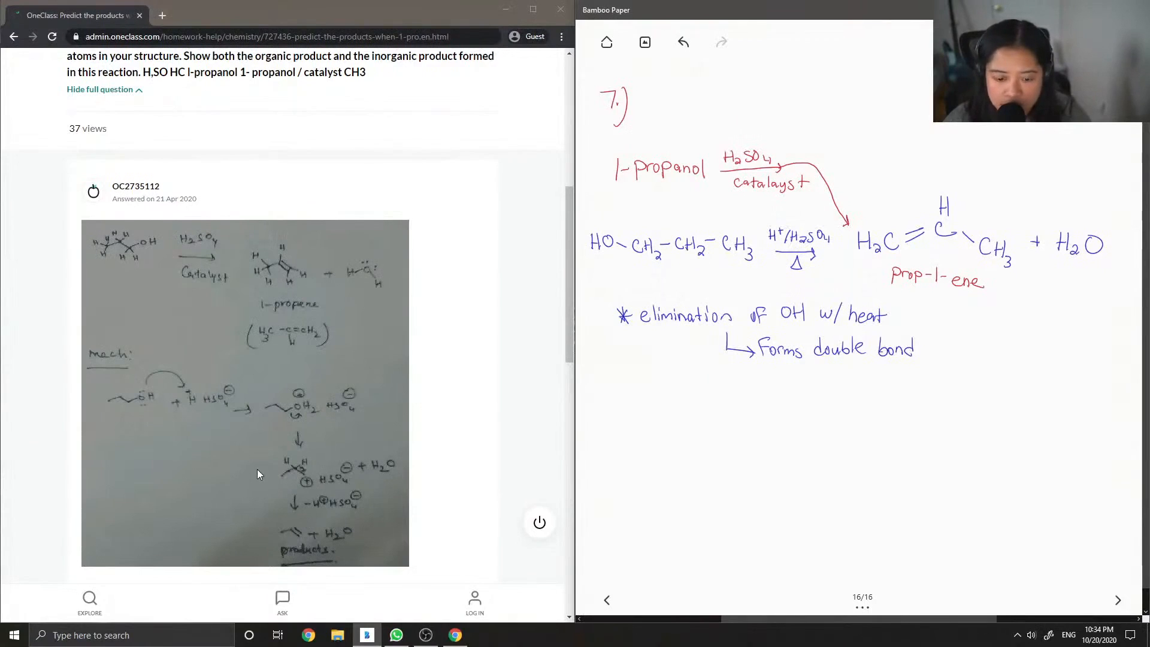
Step: Comment 'This solution is correct!' in the Verify box and mark the posted solution correct
{"action": "scroll", "scroll_direction": "down", "scroll_amount": 3}
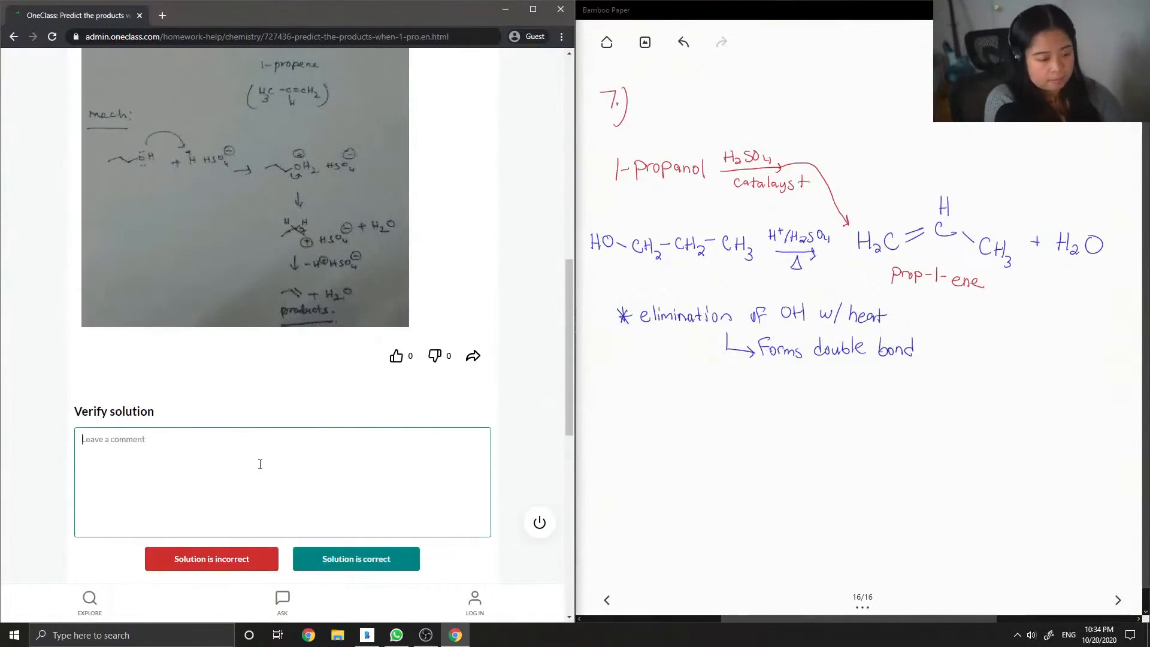
{"action": "type", "text": "This solu"}
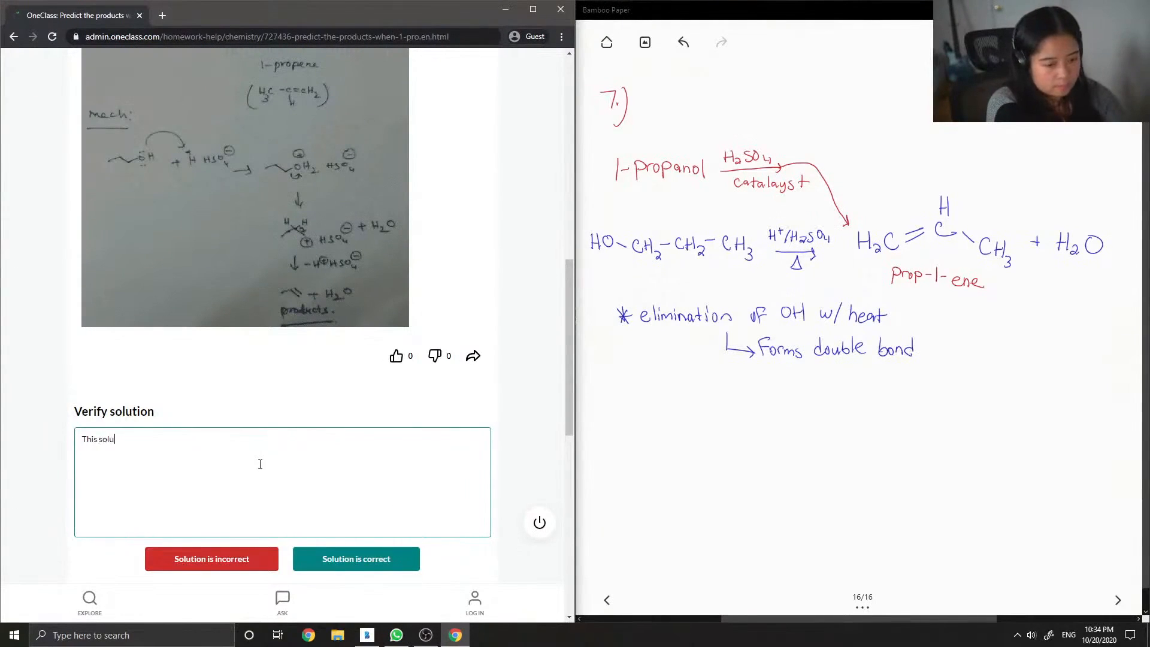
{"action": "type", "text": "tion is correct!"}
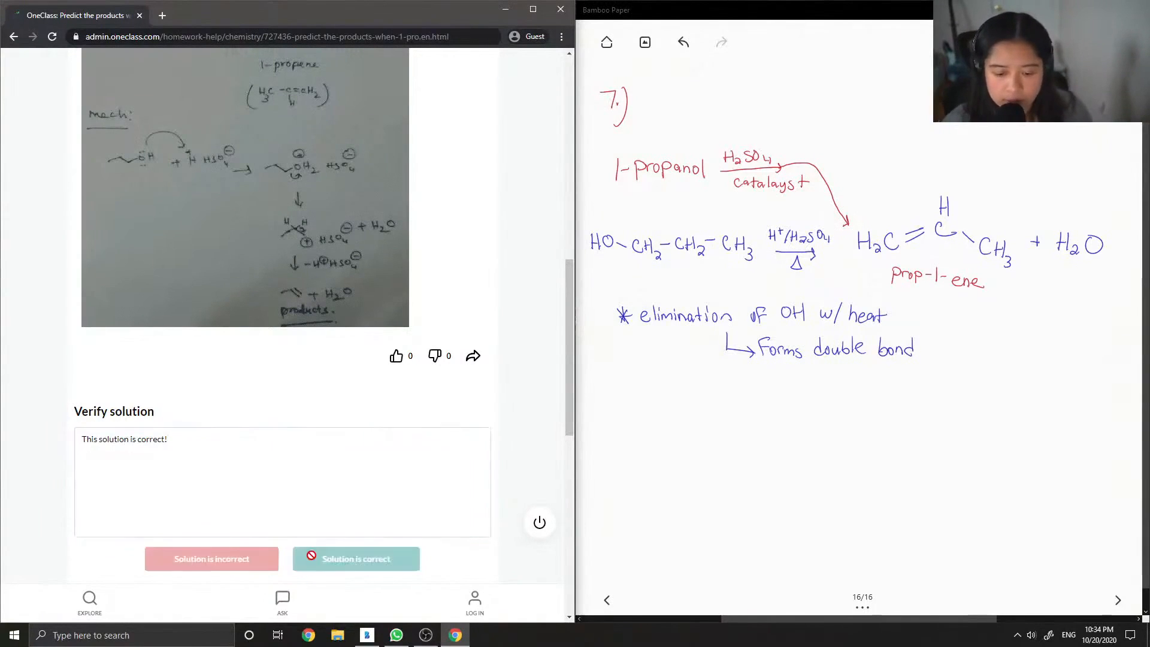
{"action": "left_click", "coordinate": [356, 558]}
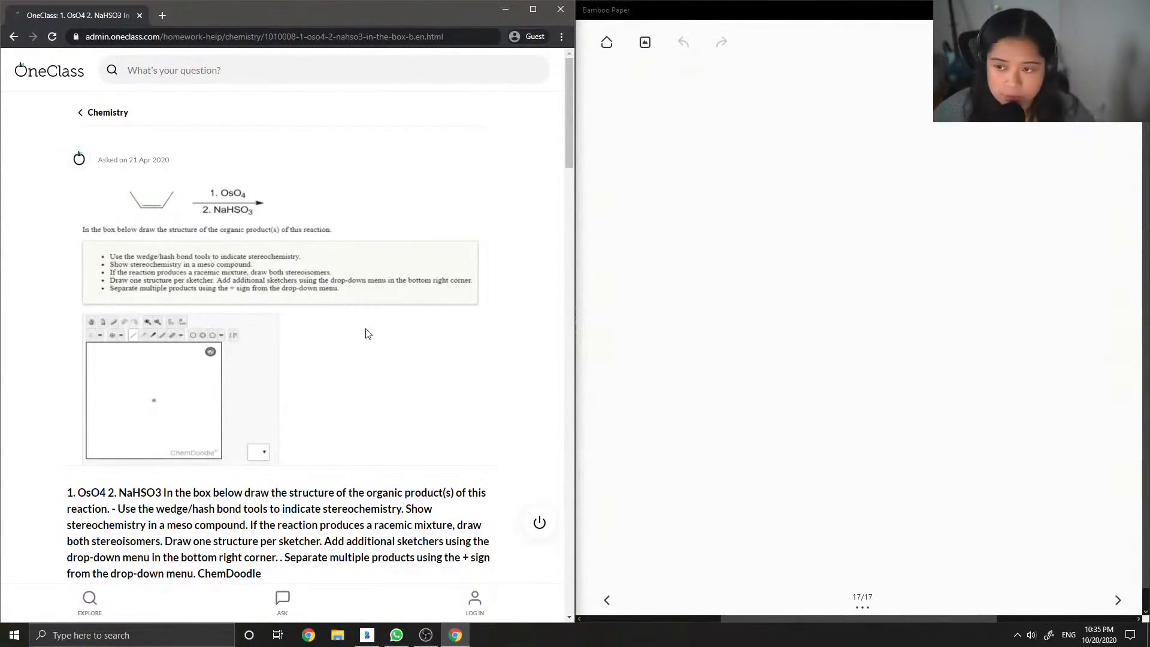
Step: Write a circled 8 and draw the alkene with its double bond
{"action": "left_click_drag", "start_coordinate": [598, 80], "coordinate": [616, 99]}
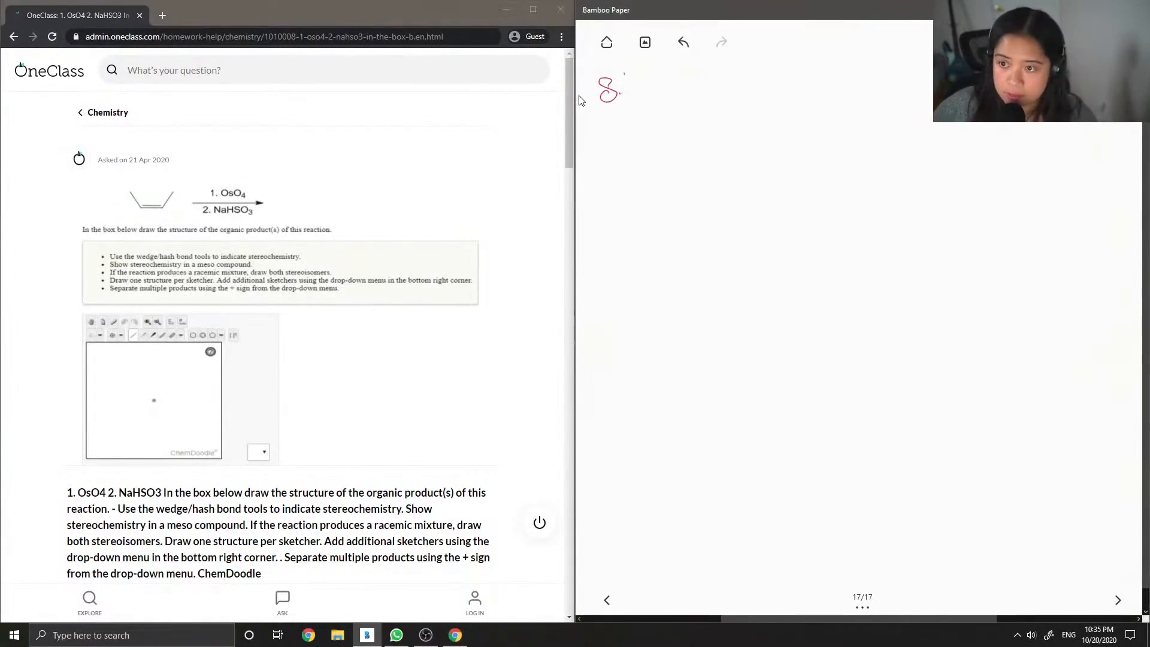
{"action": "left_click_drag", "start_coordinate": [594, 73], "coordinate": [626, 103]}
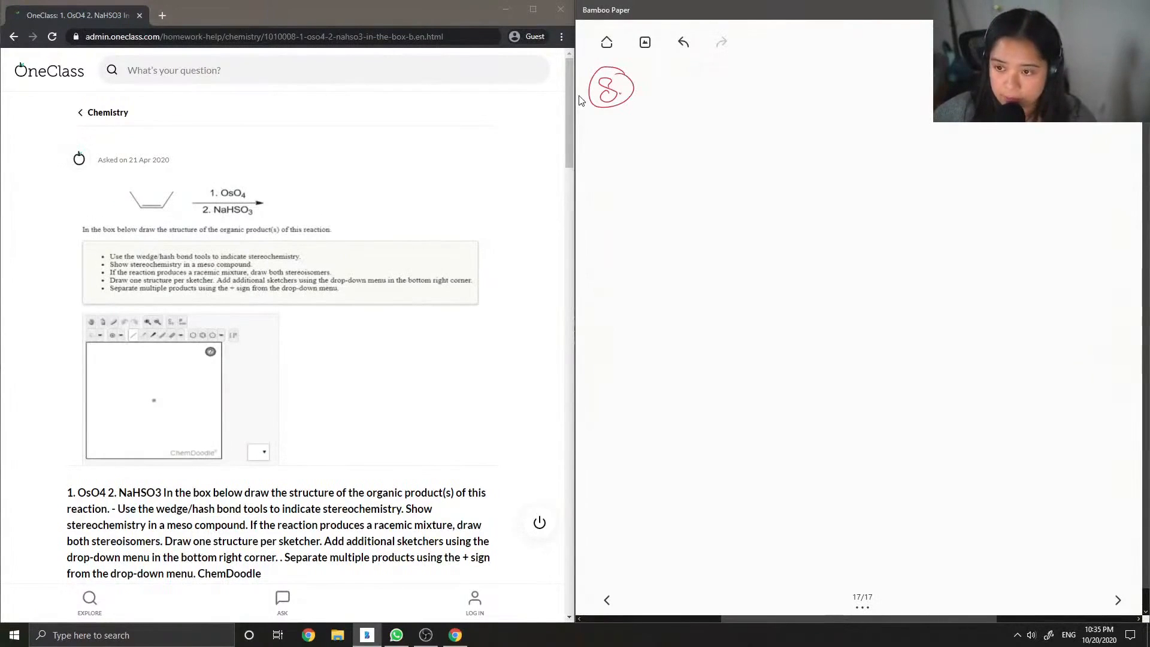
{"action": "left_click_drag", "start_coordinate": [606, 146], "coordinate": [624, 168]}
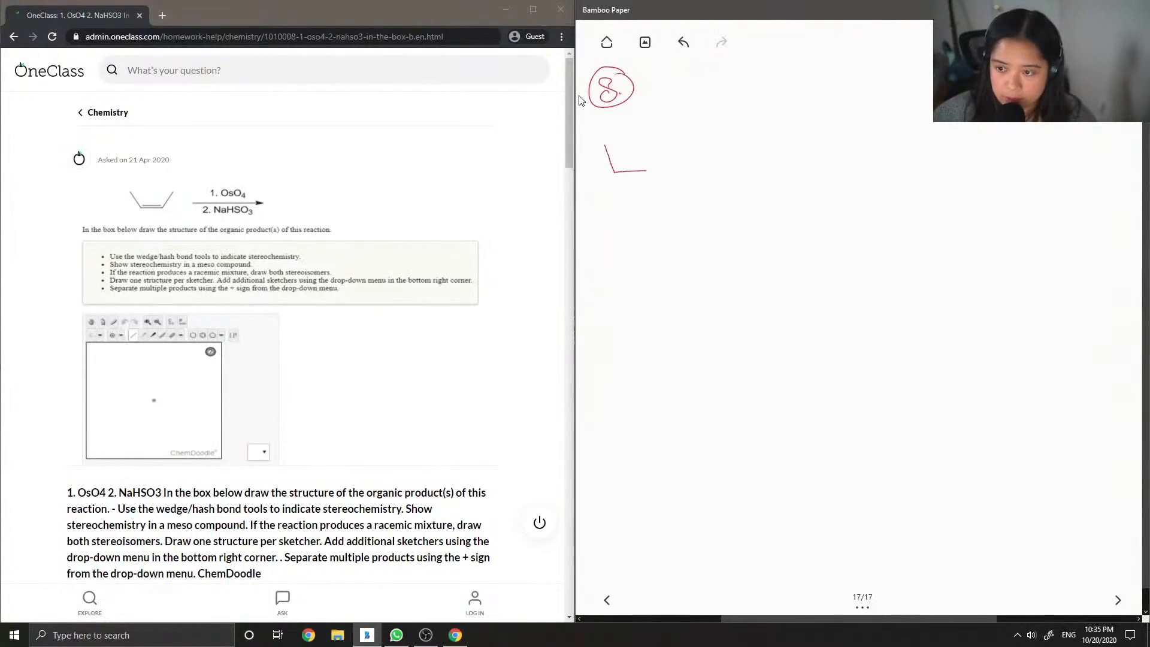
{"action": "left_click_drag", "start_coordinate": [645, 168], "coordinate": [668, 151]}
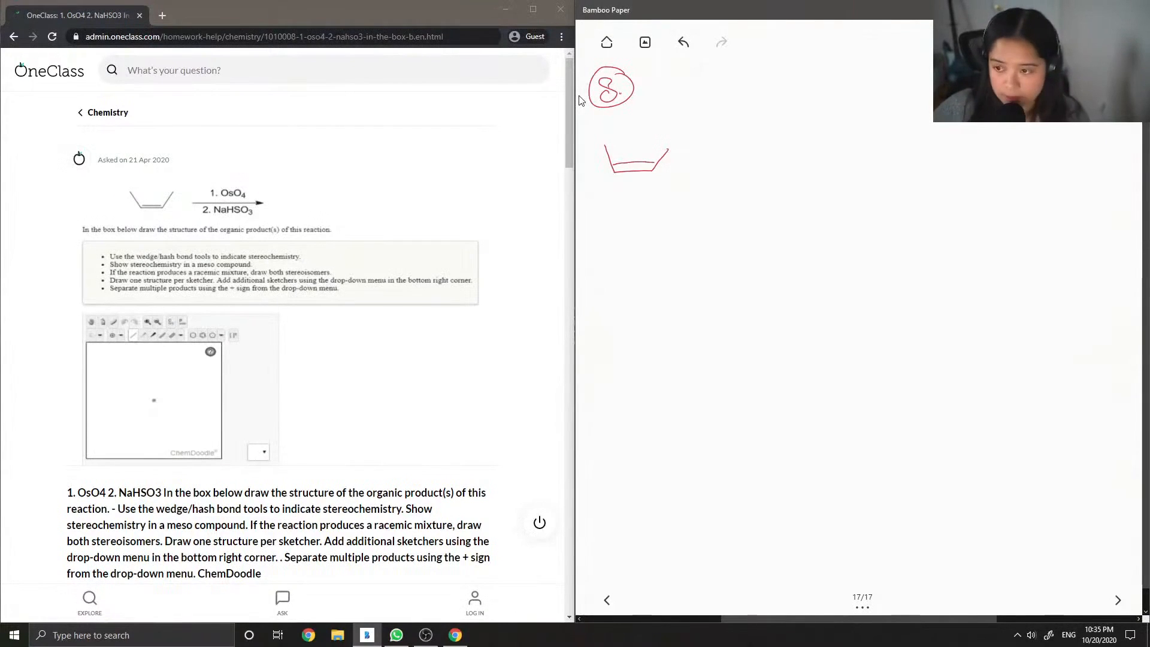
Step: Write 1.) OsO4 2.) NaHSO3 over the arrow and draw blue OsO4 attacking the double bond
{"action": "left_click_drag", "start_coordinate": [682, 164], "coordinate": [764, 152]}
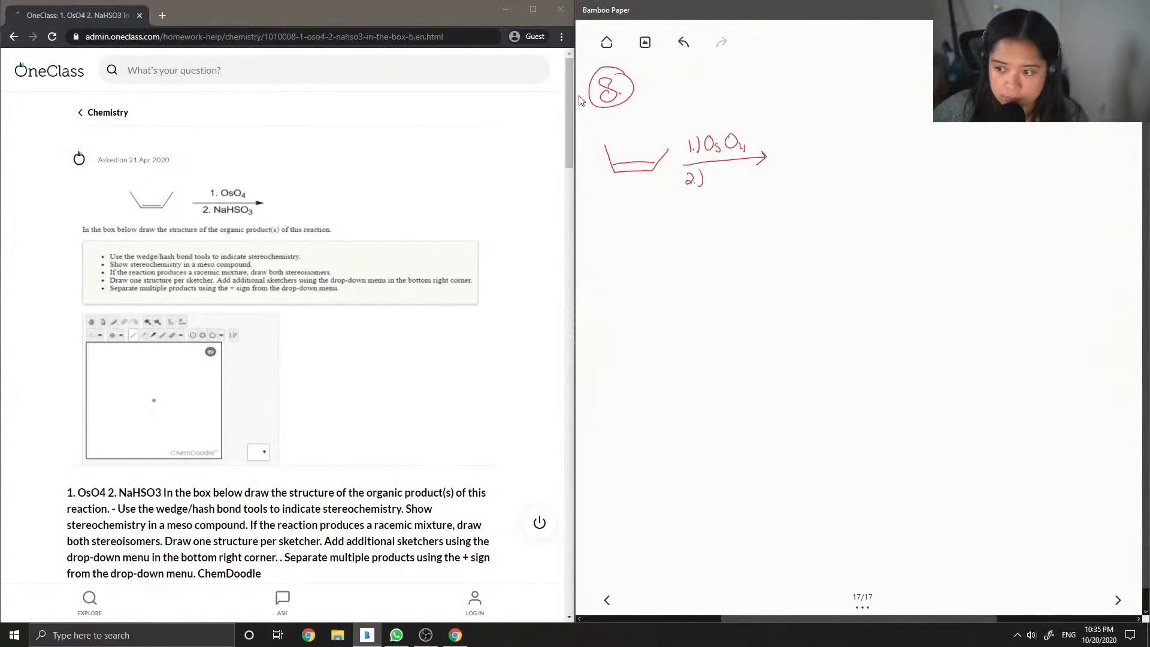
{"action": "type", "text": "NaI"}
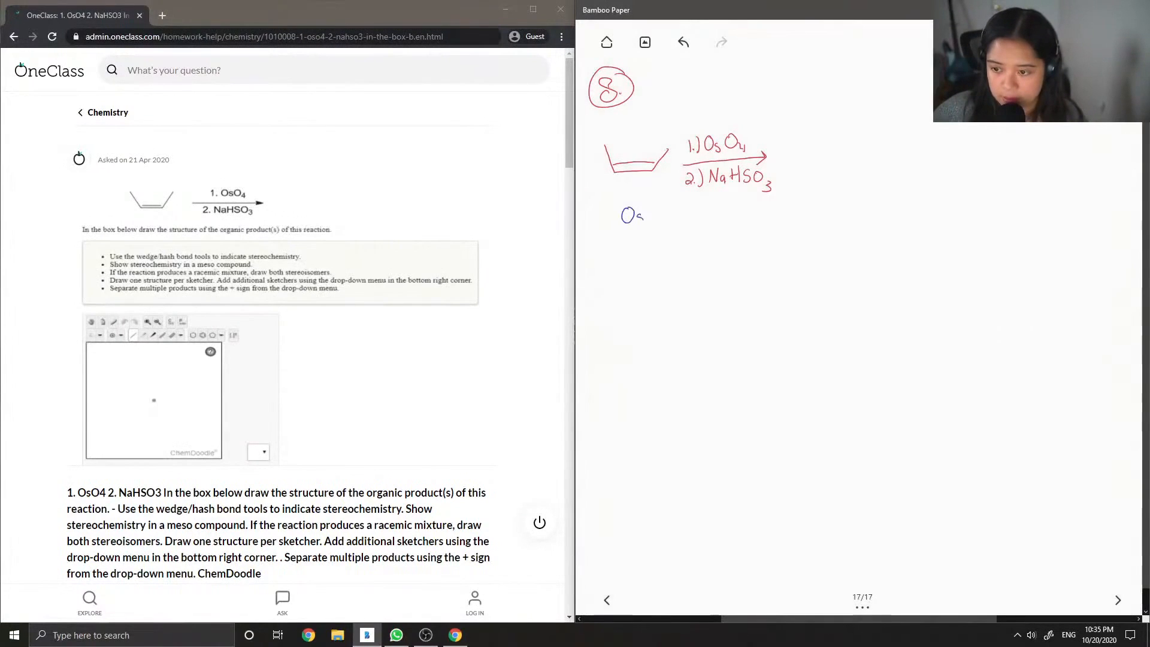
{"action": "left_click_drag", "start_coordinate": [650, 208], "coordinate": [657, 198]}
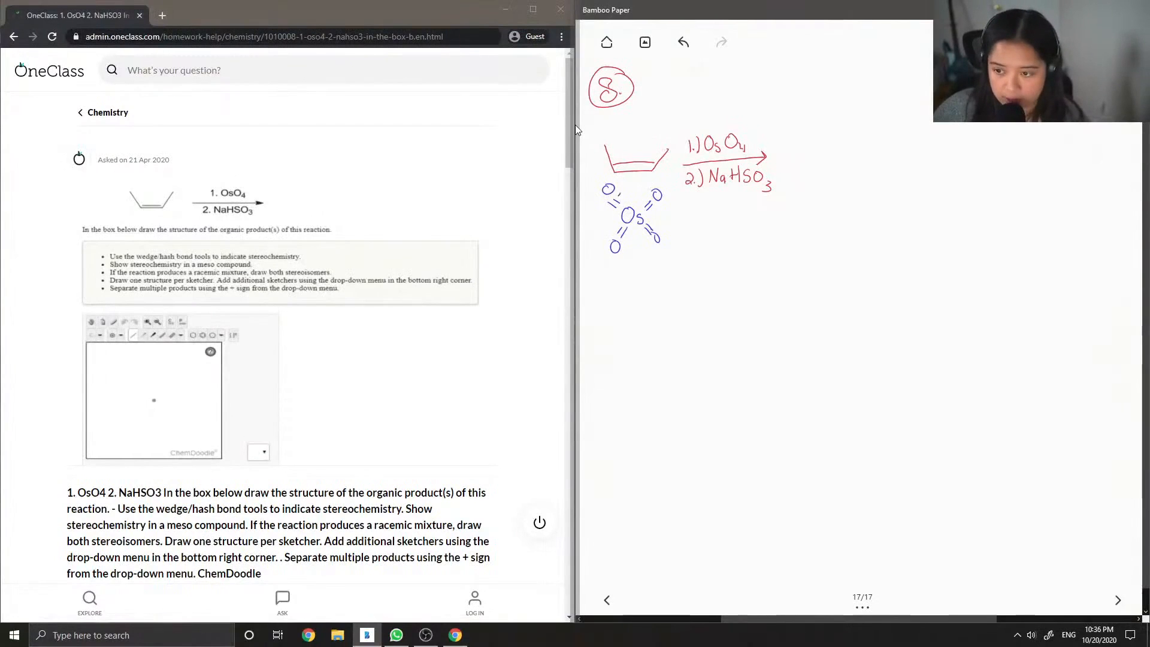
{"action": "left_click_drag", "start_coordinate": [623, 191], "coordinate": [627, 172]}
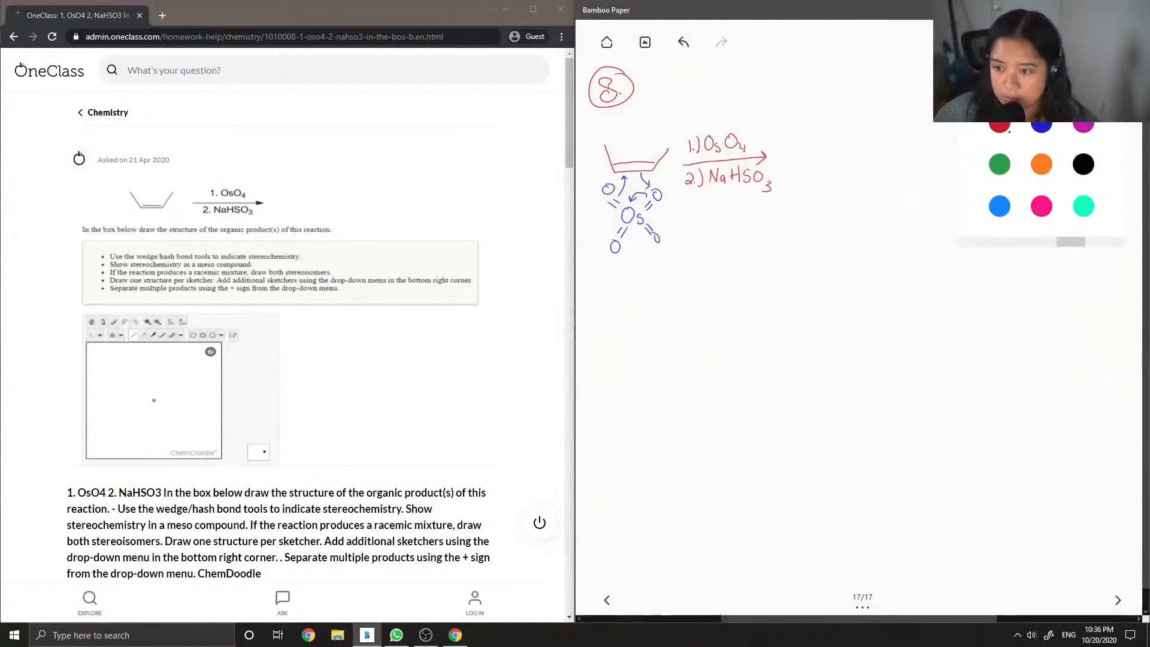
Step: Draw a downward arrow and label the step 'Syn addition' with an arrow to the right
{"action": "left_click_drag", "start_coordinate": [627, 263], "coordinate": [646, 297]}
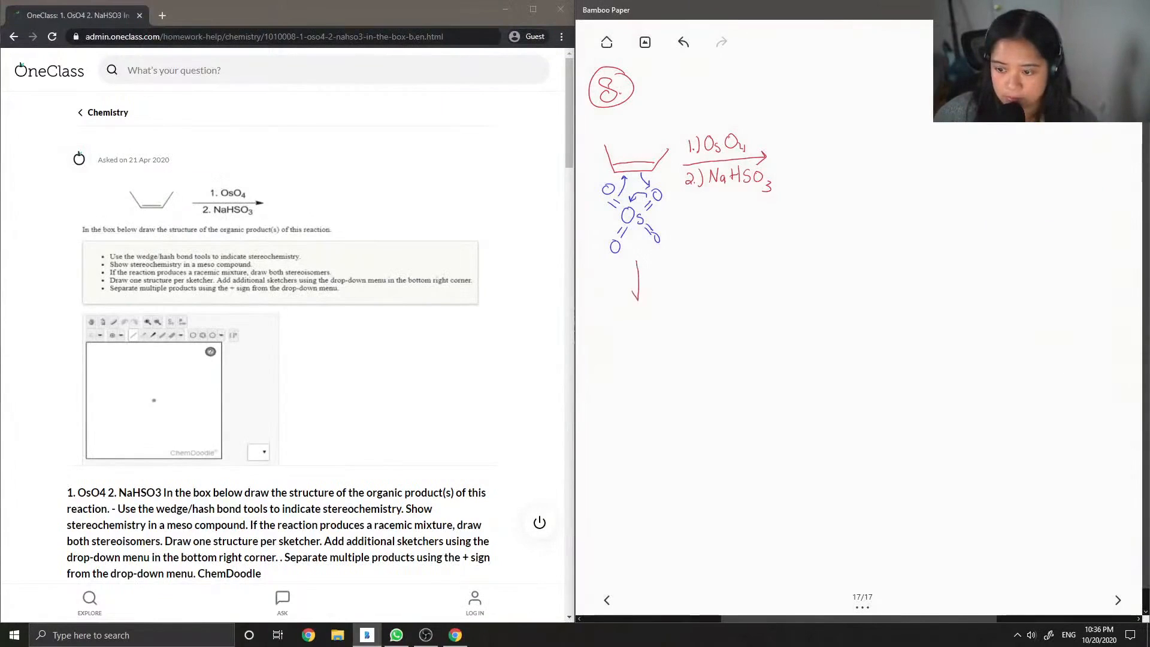
{"action": "left_click_drag", "start_coordinate": [633, 272], "coordinate": [644, 295]}
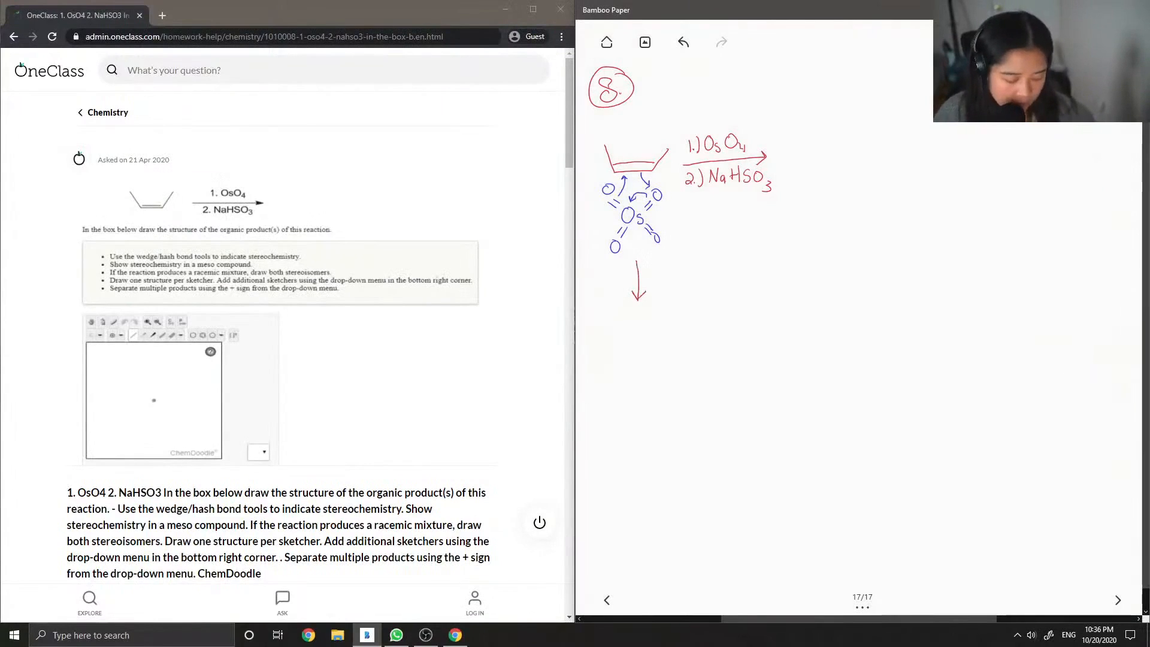
{"action": "left_click_drag", "start_coordinate": [640, 297], "coordinate": [701, 293]}
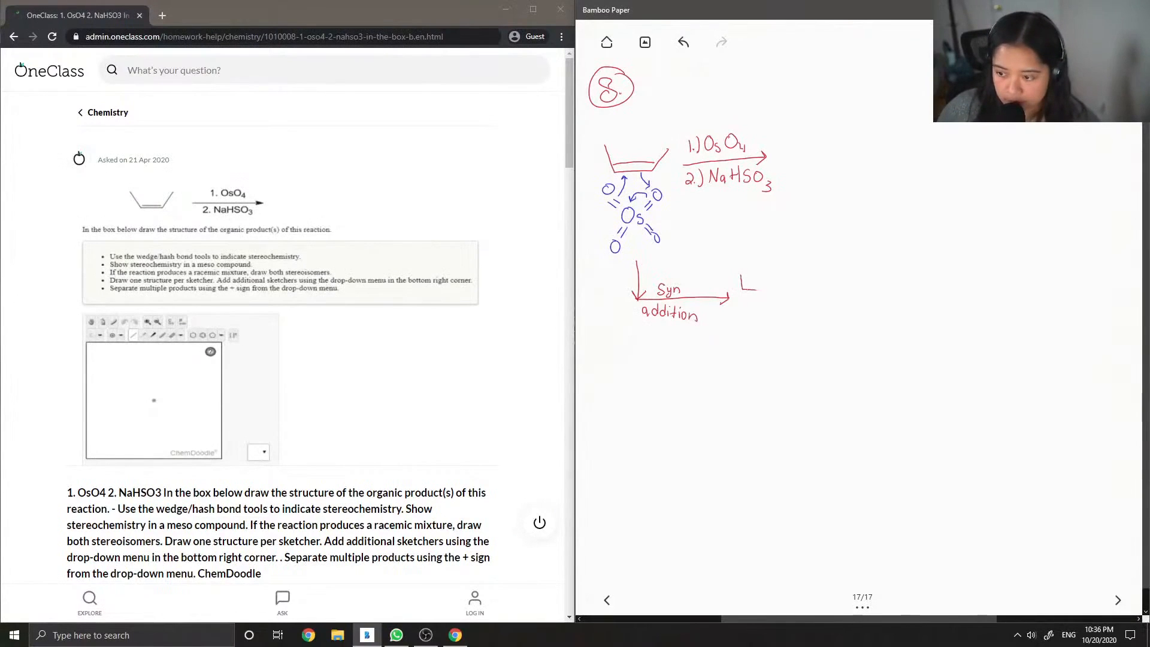
Step: Sketch the cyclic osmate ester intermediate with both ring oxygens bonded to osmium
{"action": "left_click_drag", "start_coordinate": [745, 279], "coordinate": [803, 280]}
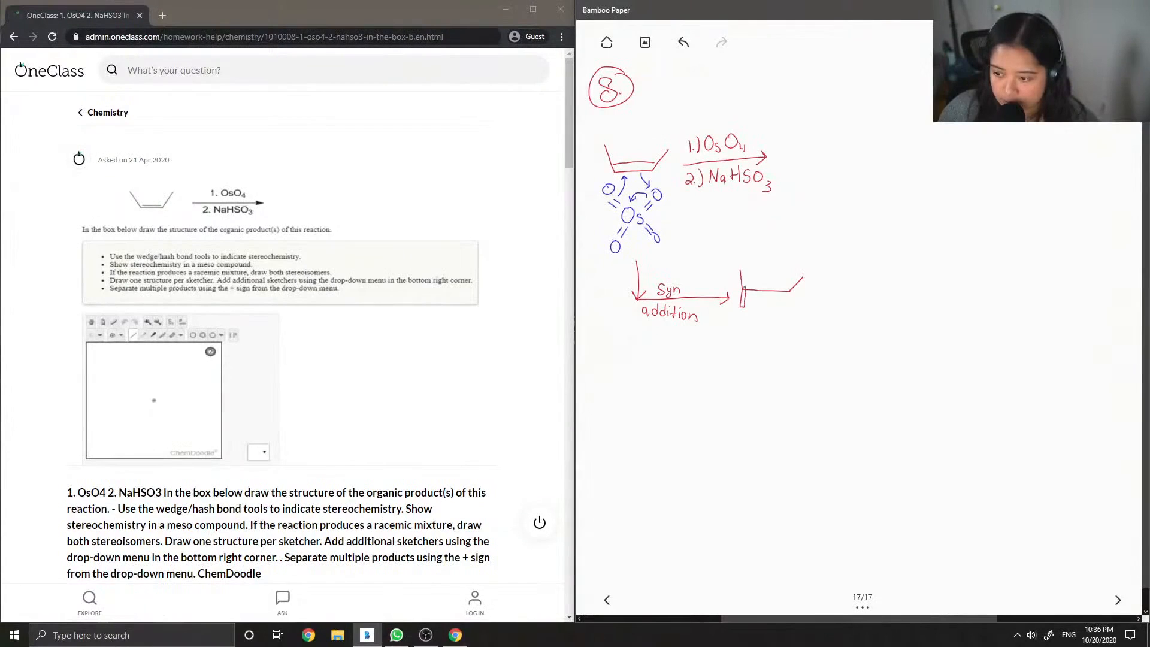
{"action": "left_click_drag", "start_coordinate": [746, 290], "coordinate": [745, 315]}
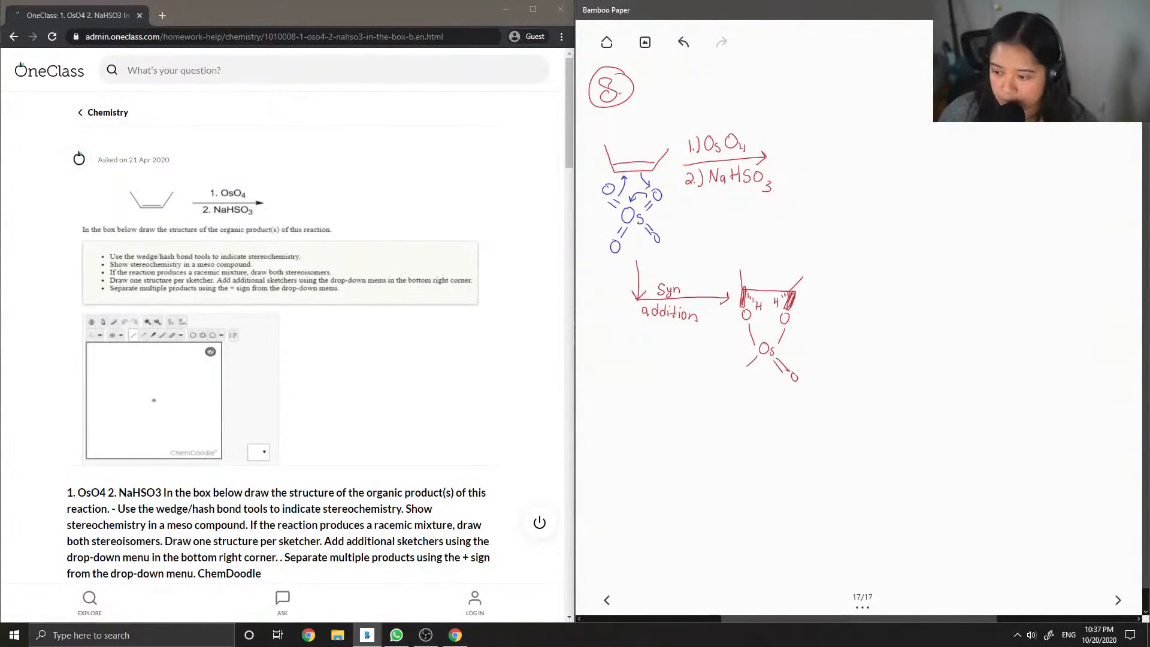
{"action": "left_click_drag", "start_coordinate": [756, 359], "coordinate": [737, 377]}
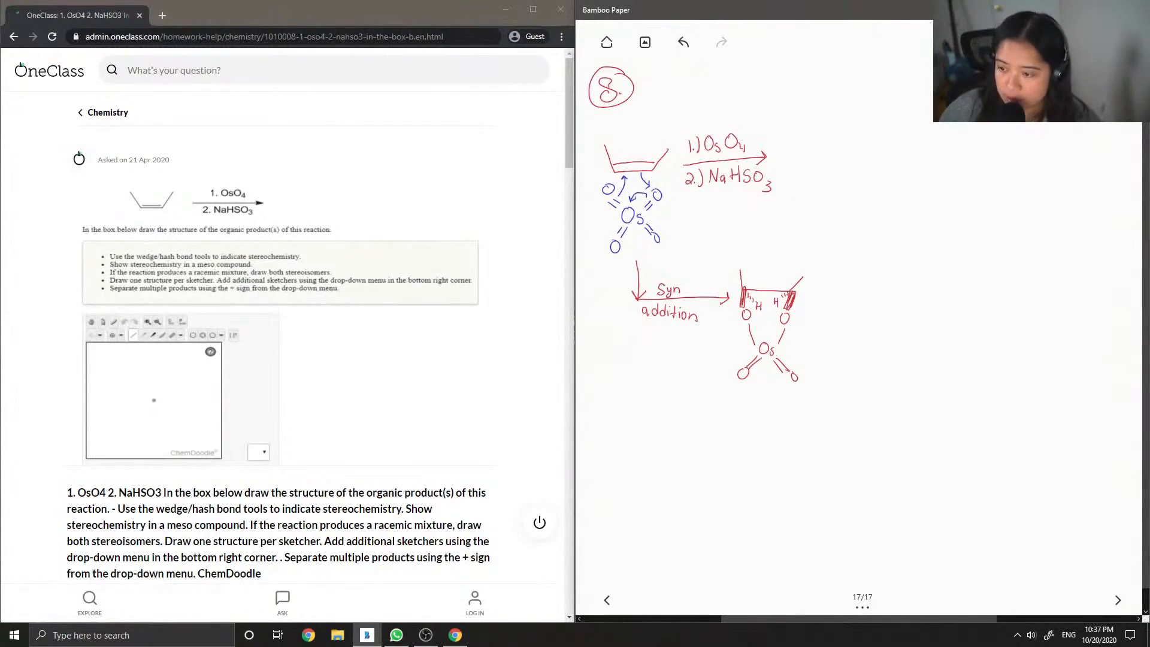
Step: Draw the workup arrow from the intermediate bending upward, labelled H2O, NaHSO3
{"action": "left_click_drag", "start_coordinate": [806, 294], "coordinate": [866, 209]}
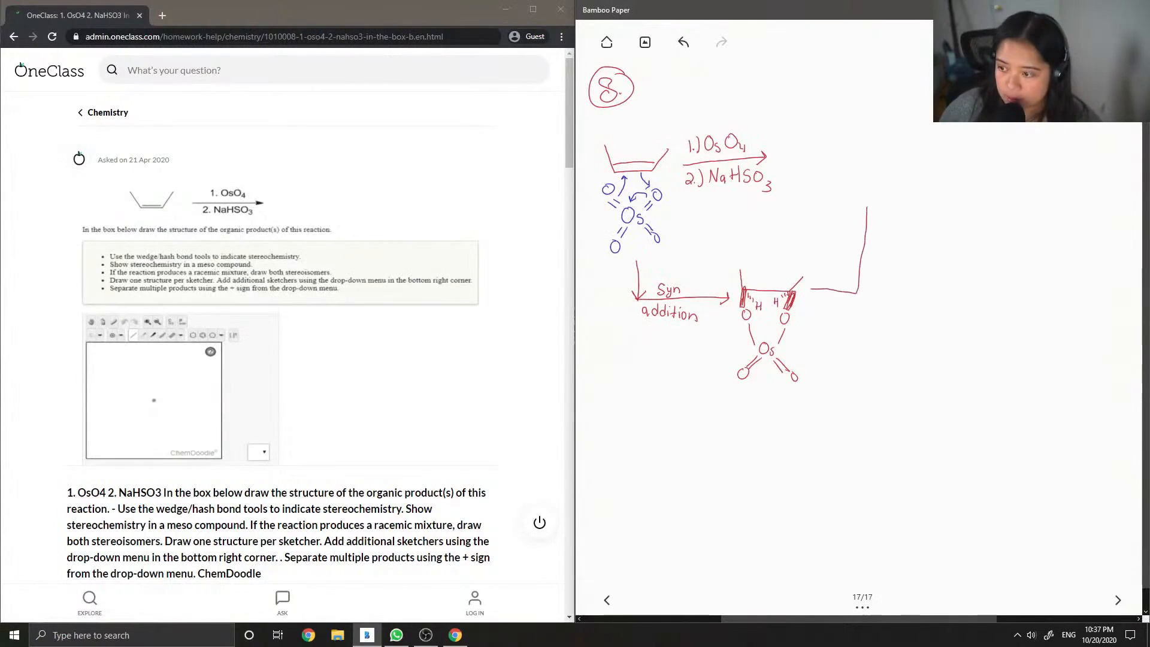
{"action": "left_click_drag", "start_coordinate": [865, 286], "coordinate": [865, 198]}
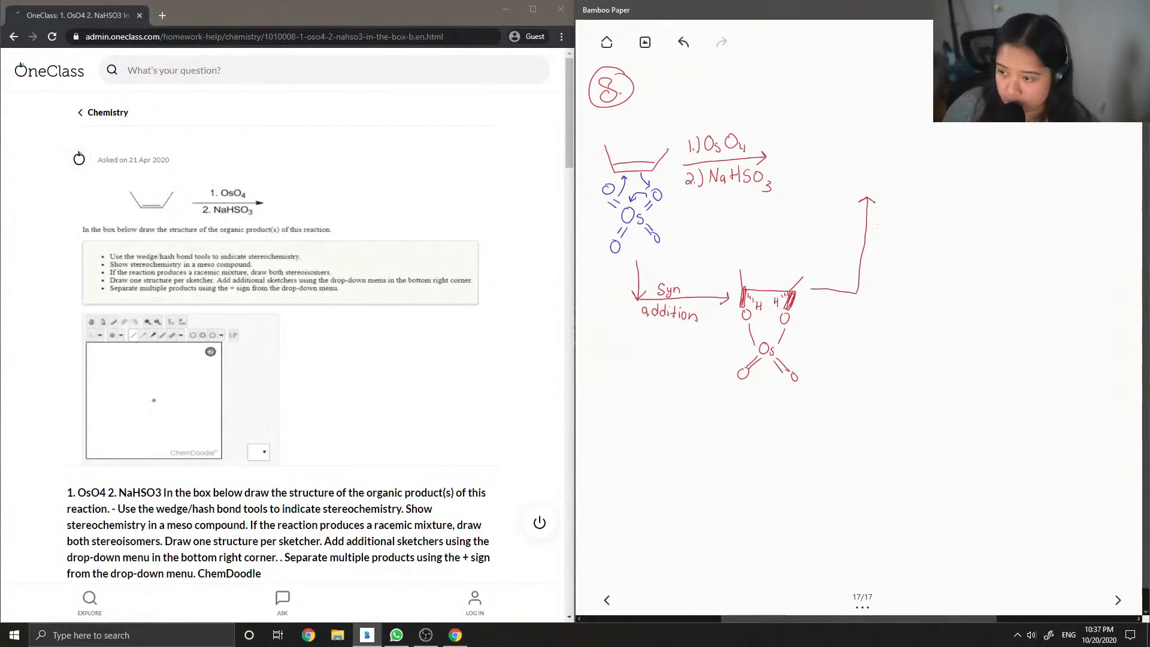
{"action": "type", "text": "H2"}
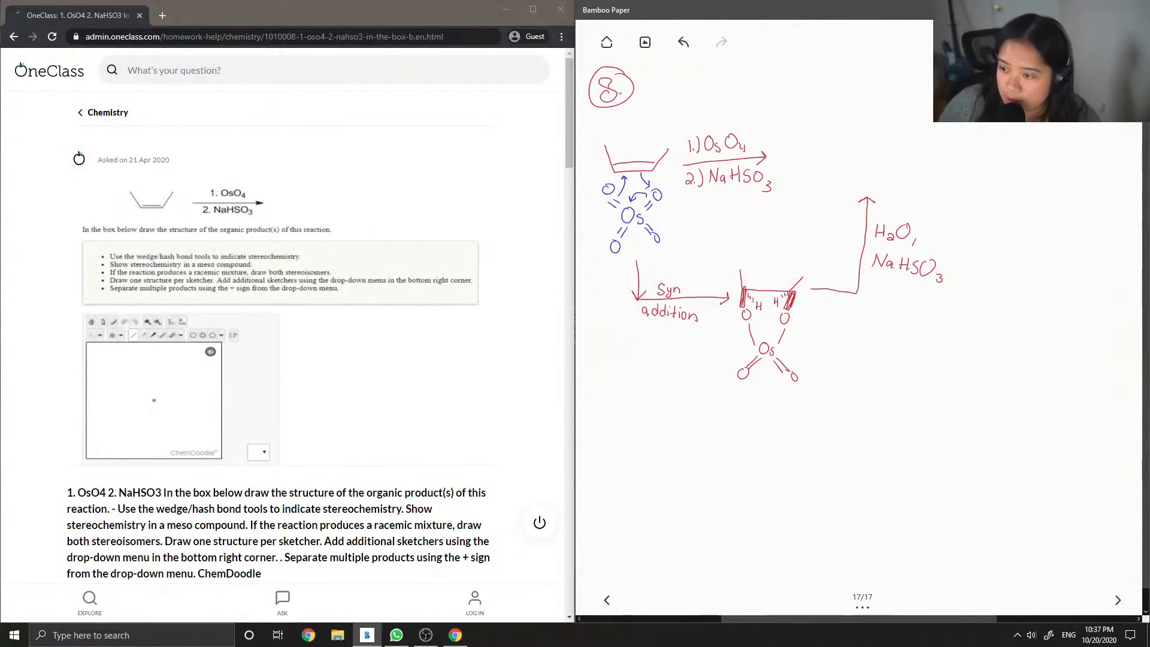
Step: Begin the diol product's carbon skeleton at top right with a hashed bond
{"action": "left_click_drag", "start_coordinate": [820, 128], "coordinate": [824, 151]}
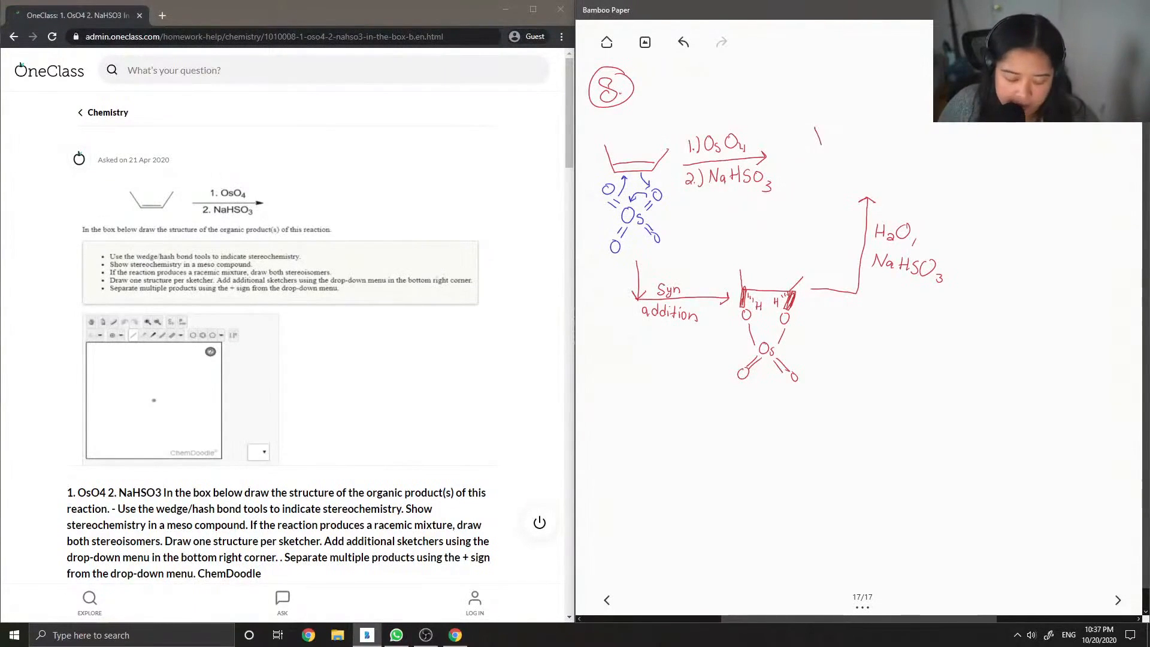
{"action": "left_click_drag", "start_coordinate": [815, 146], "coordinate": [877, 139]}
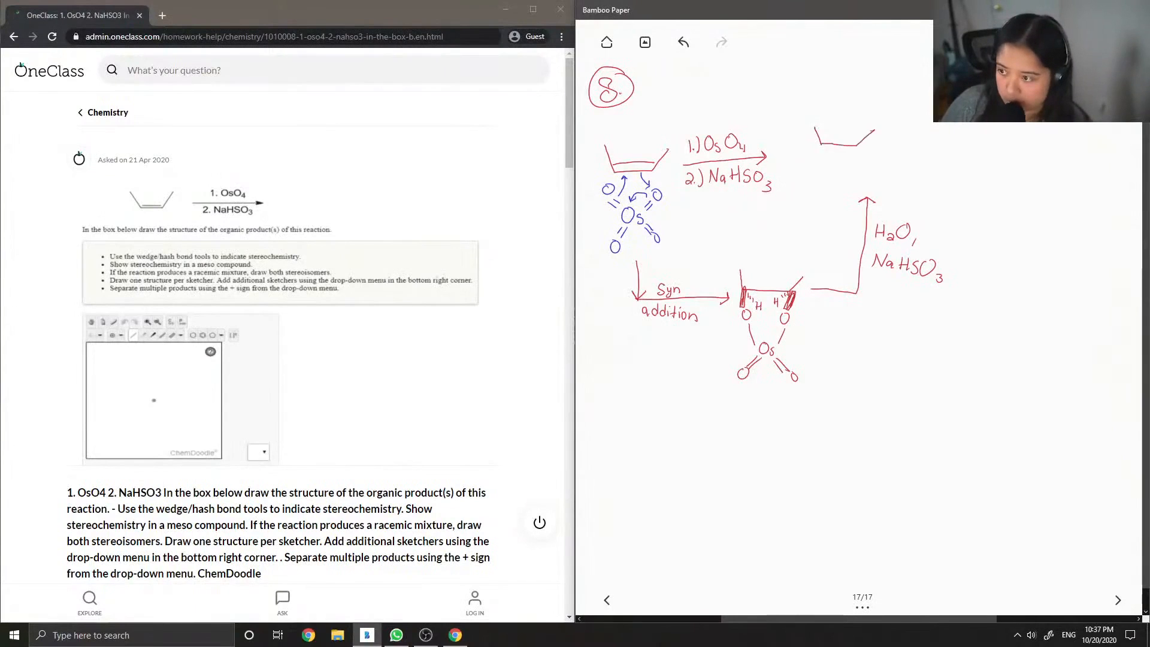
{"action": "left_click_drag", "start_coordinate": [854, 151], "coordinate": [866, 159]}
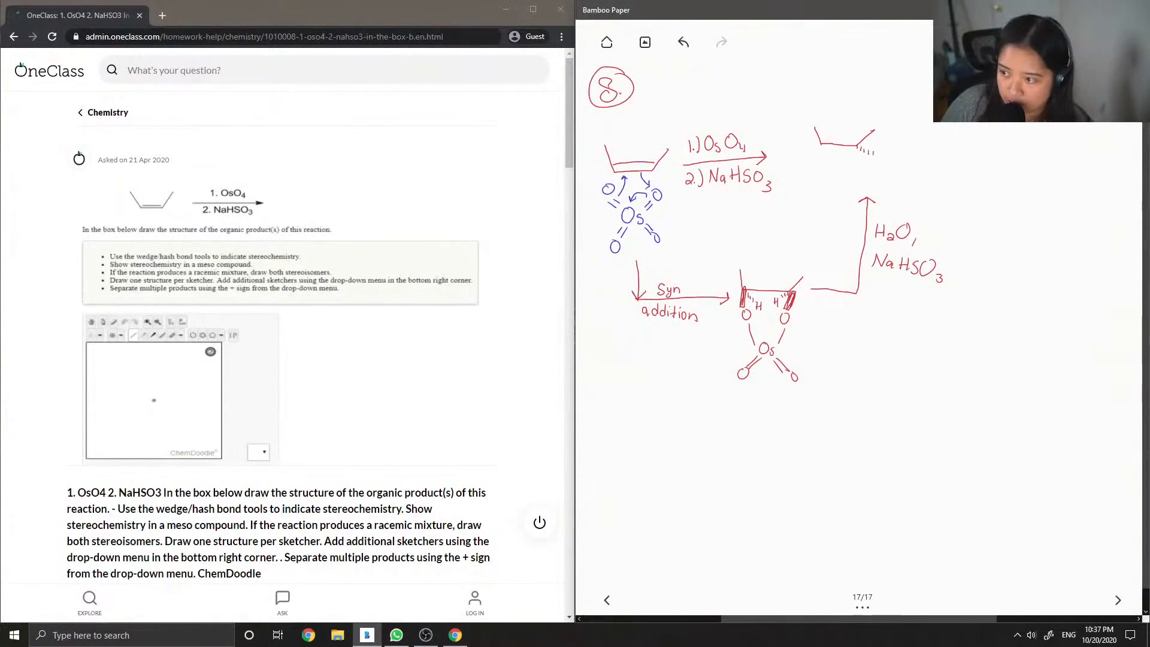